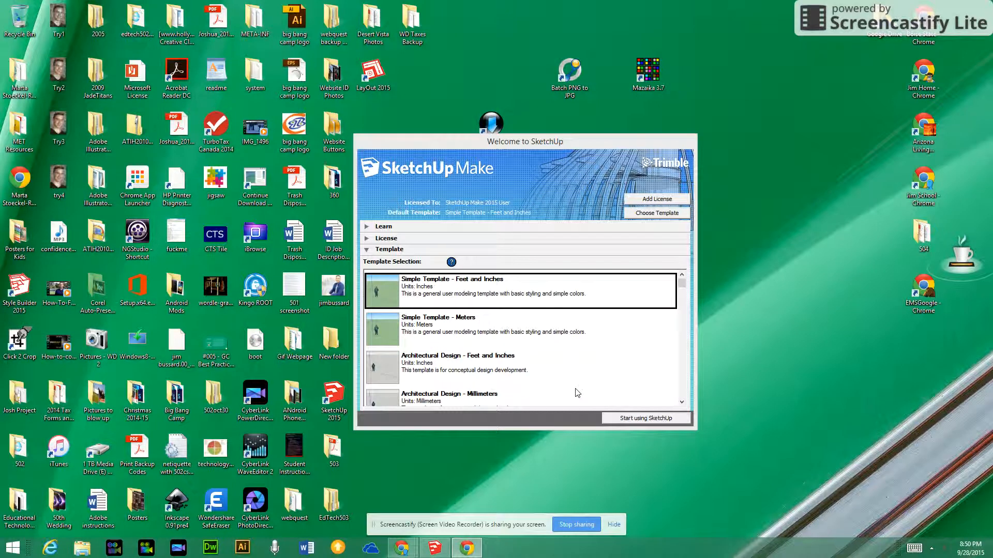
mouse_move(595, 368)
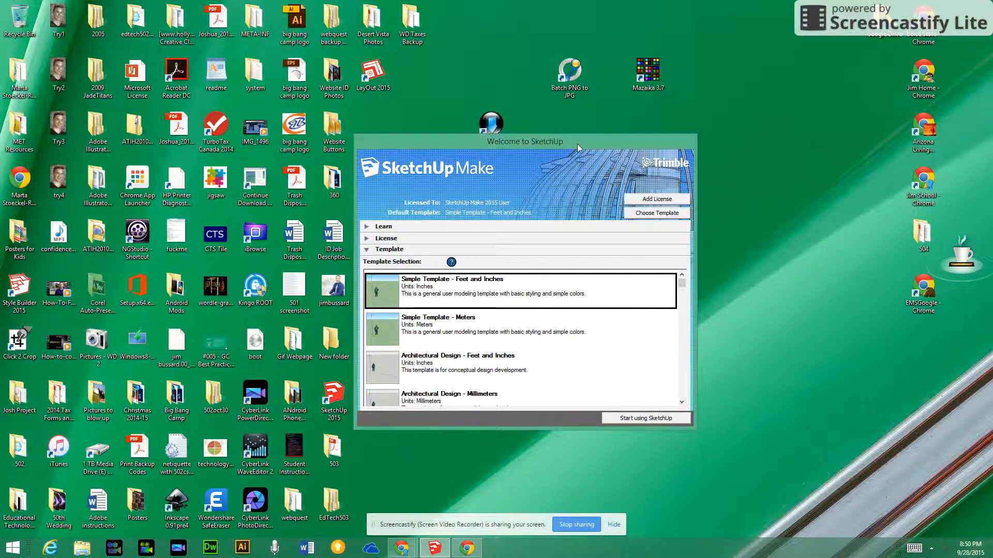
- Move the welcome window aside and pick the Woodworking - Inches template from the list
drag(524, 141, 469, 138)
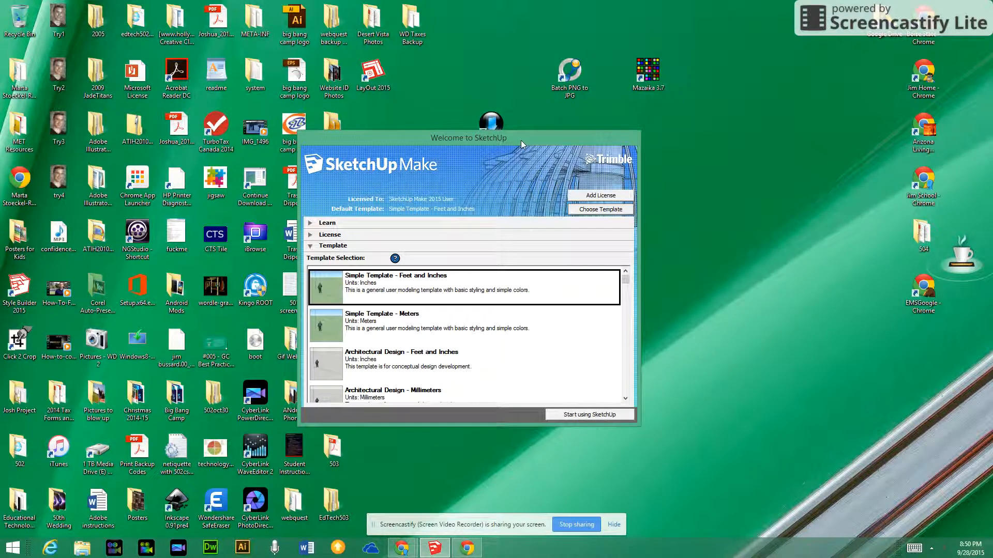
drag(468, 137, 524, 133)
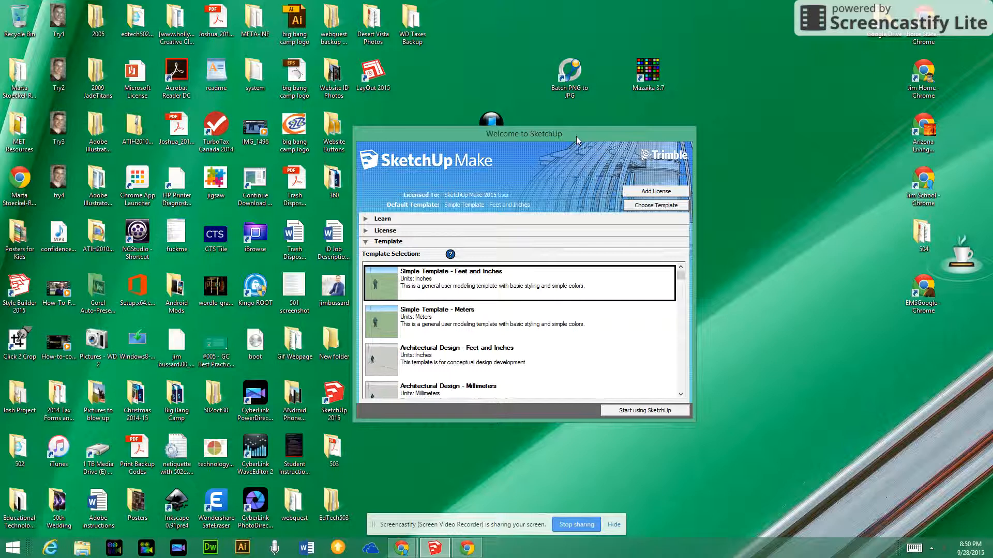
mouse_move(572, 160)
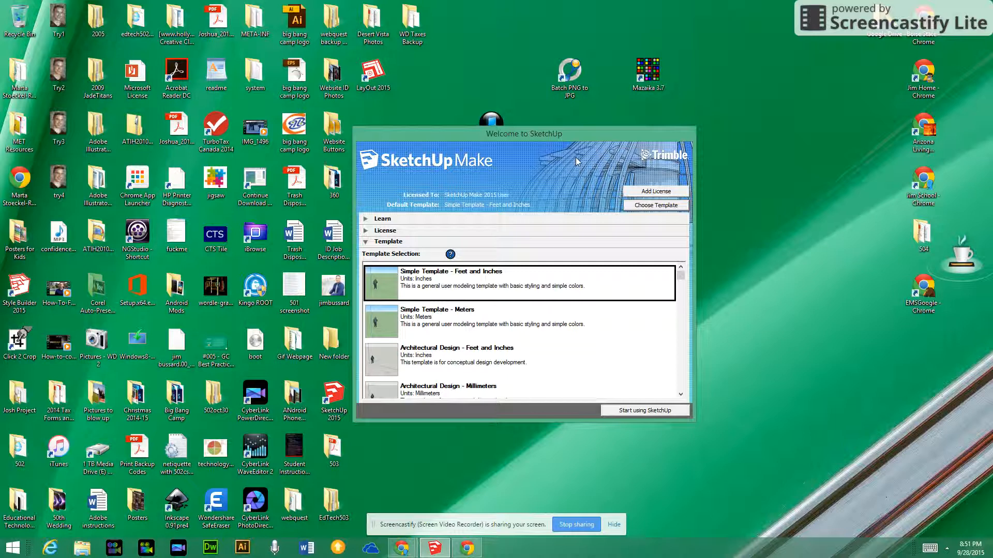
mouse_move(646, 175)
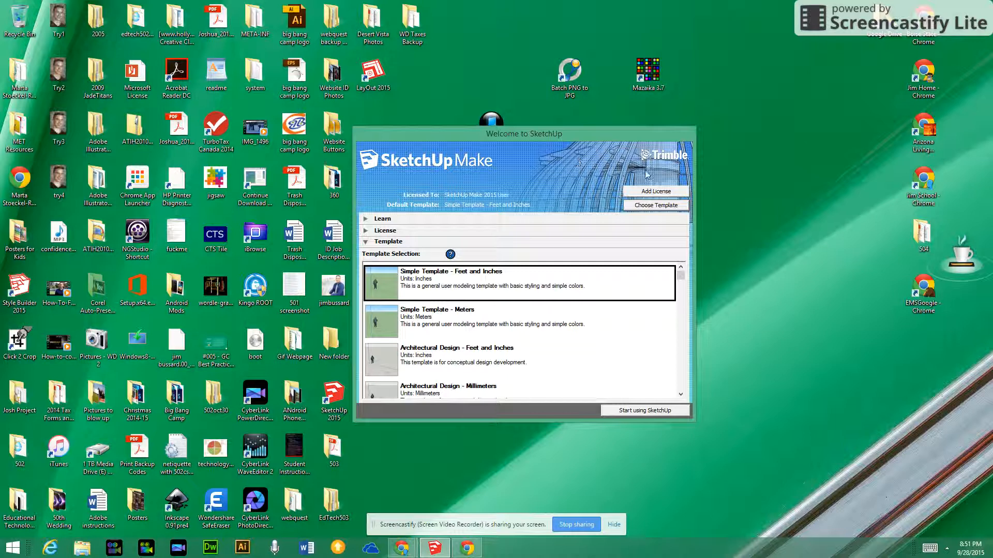
mouse_move(583, 187)
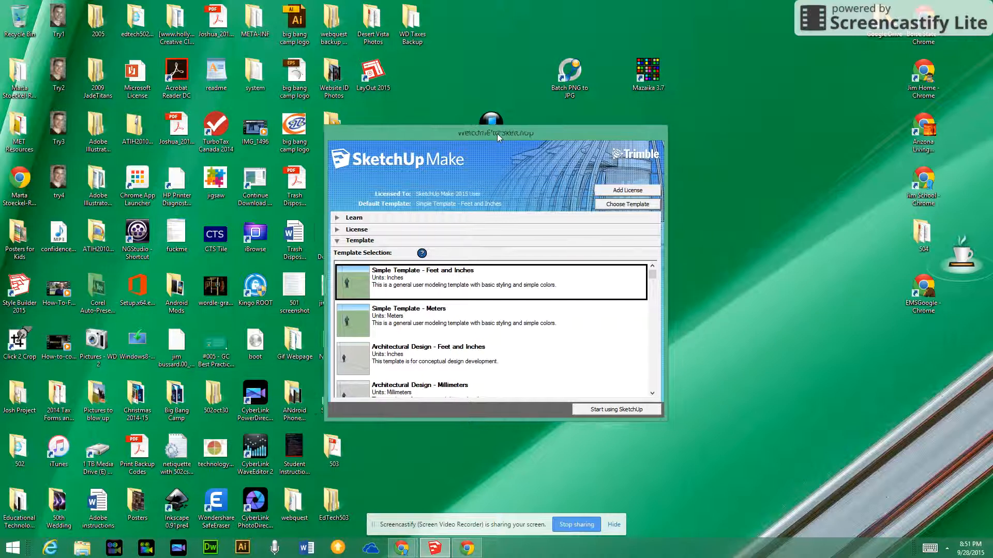
drag(497, 133, 480, 114)
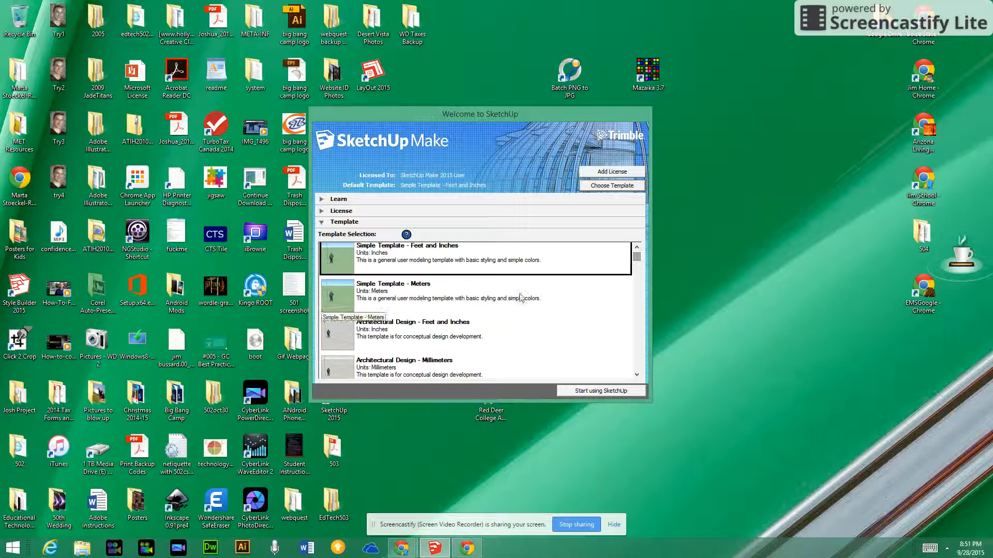
scroll(down, 3)
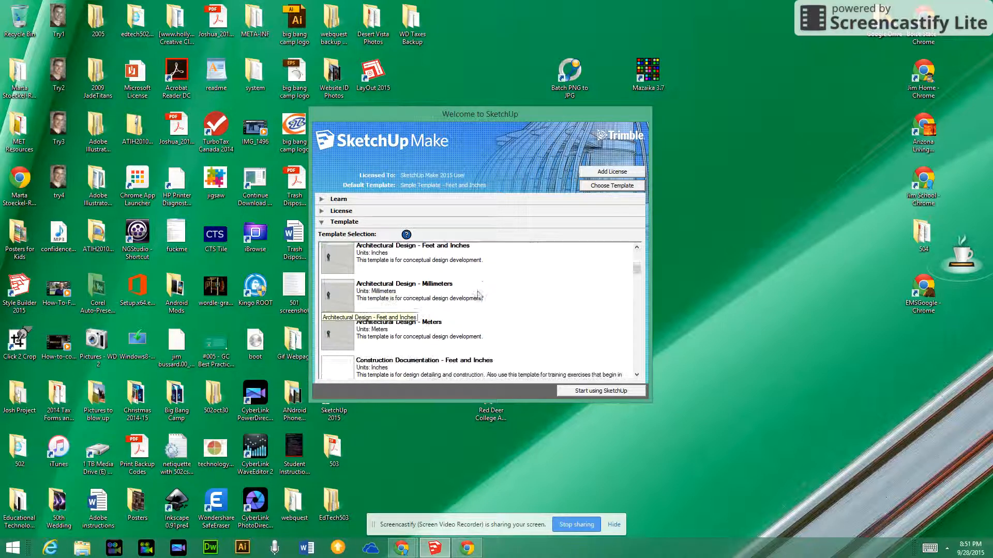
scroll(down, 3)
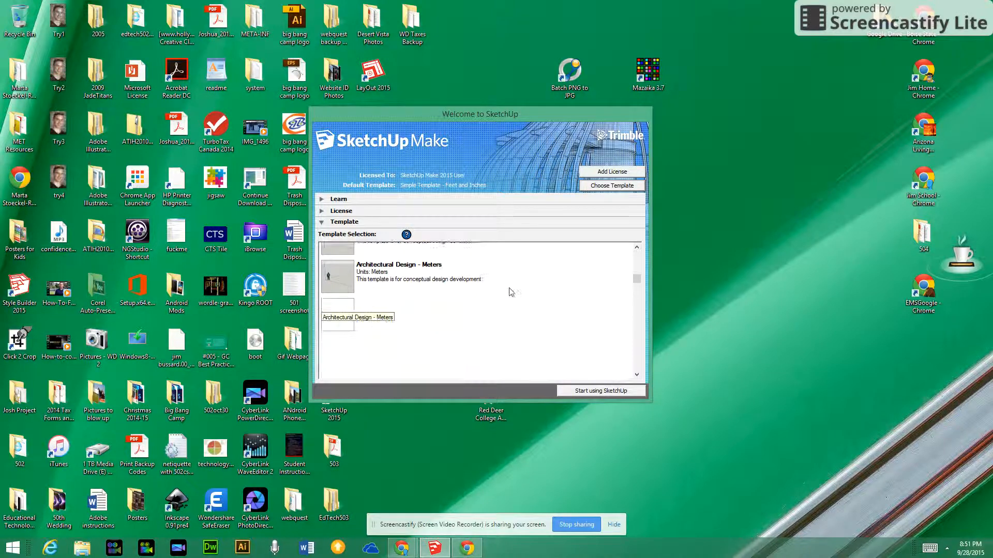
scroll(down, 3)
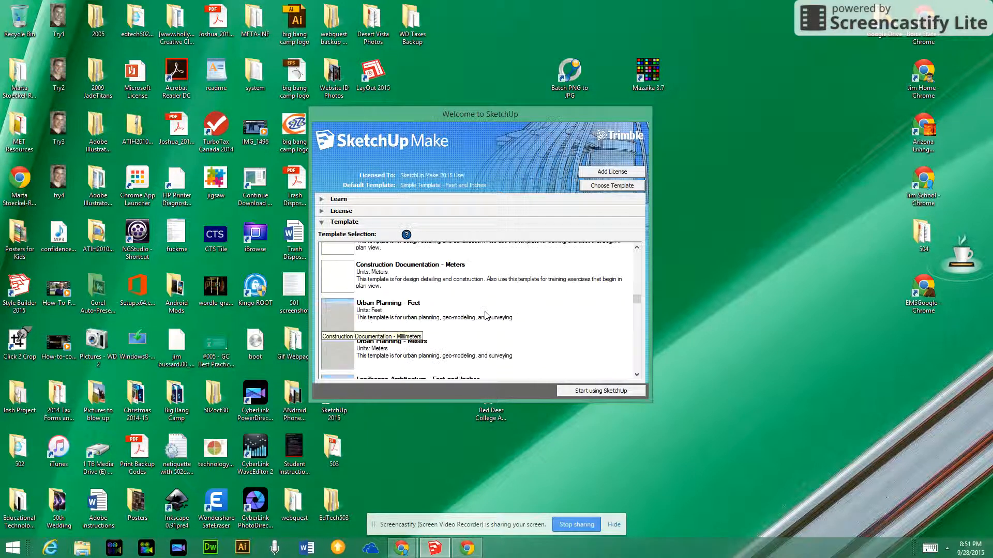
scroll(down, 3)
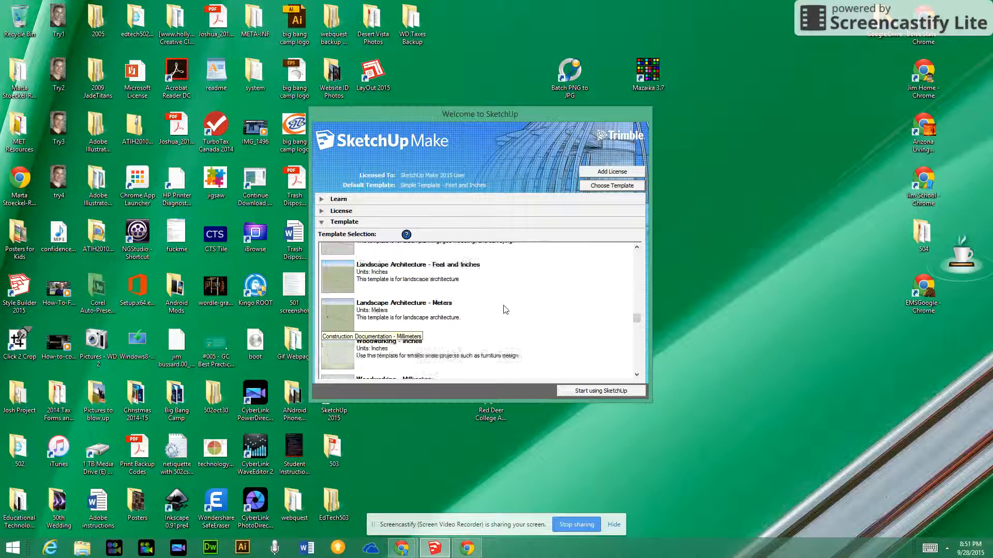
scroll(down, 3)
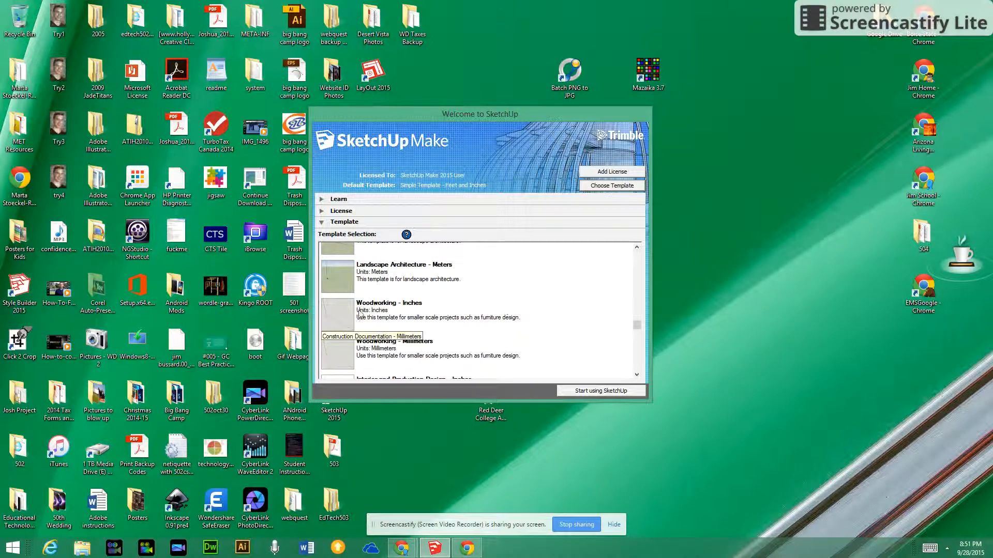
click(412, 310)
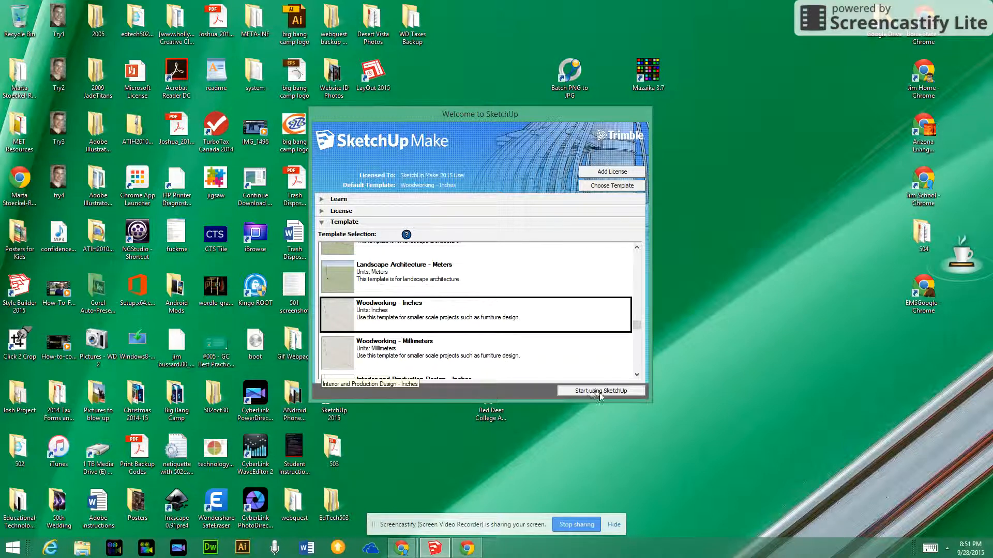
- Start modelling and open the auto-saved catapult file, ready to orbit
click(601, 391)
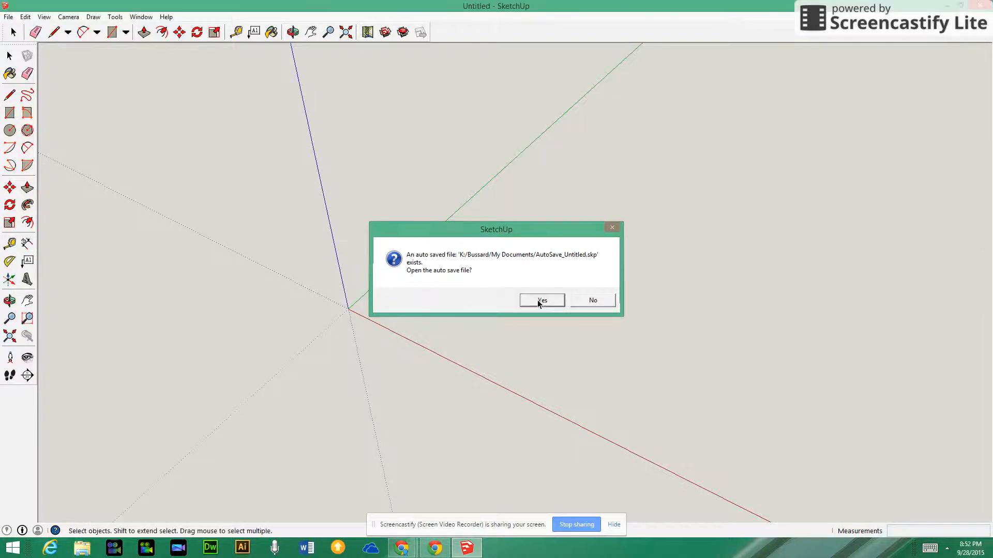
click(541, 300)
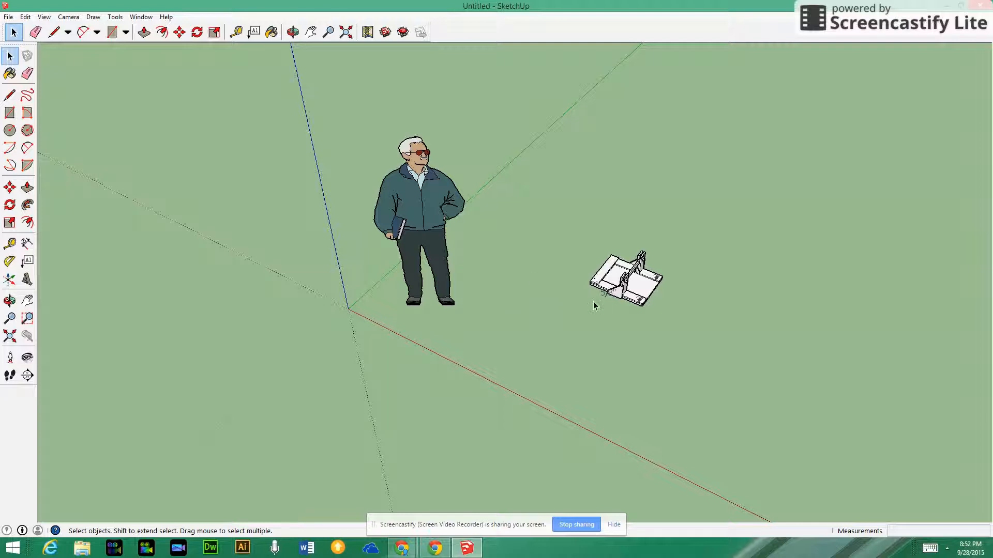
click(292, 32)
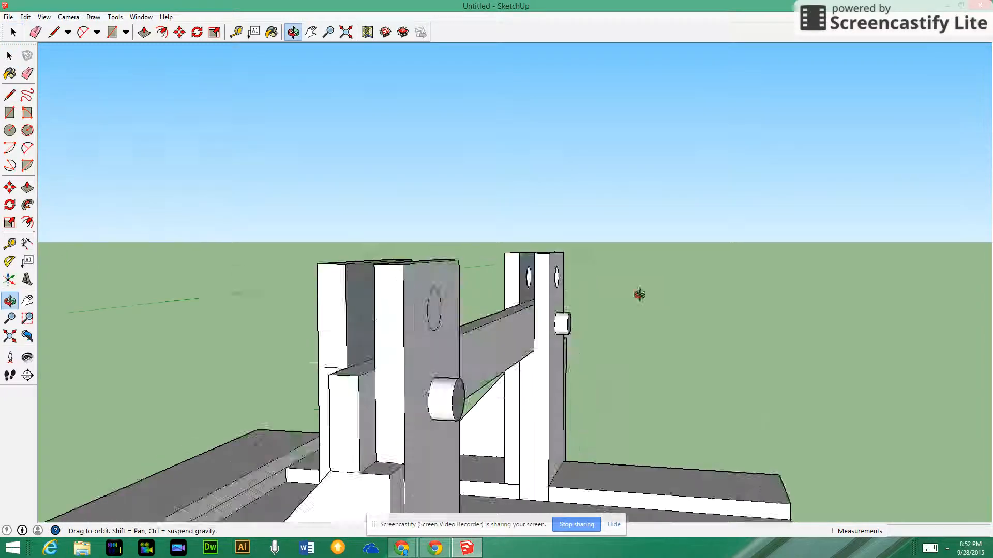
- Draw a circle where the guide lines cross on the front upright, erasing the lines
drag(640, 294, 883, 282)
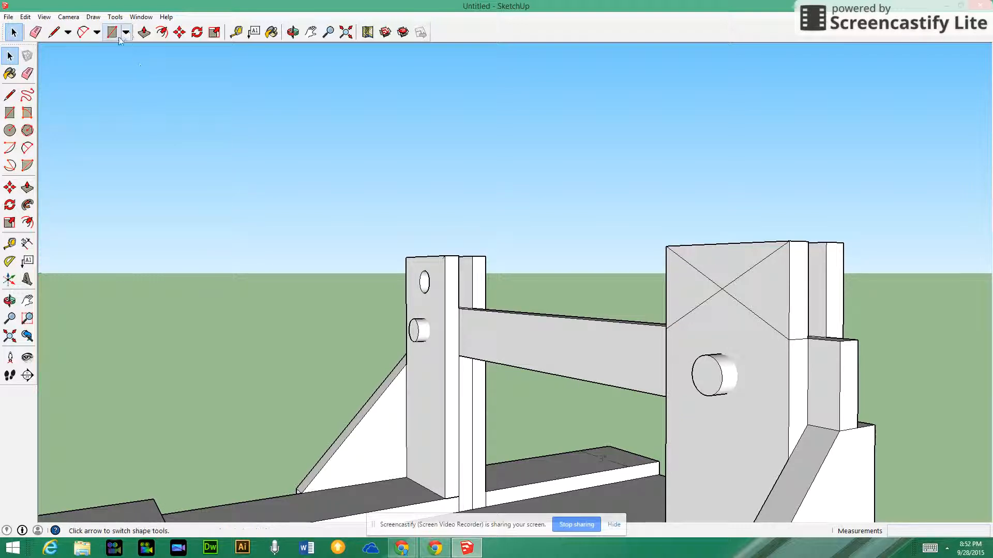
click(125, 31)
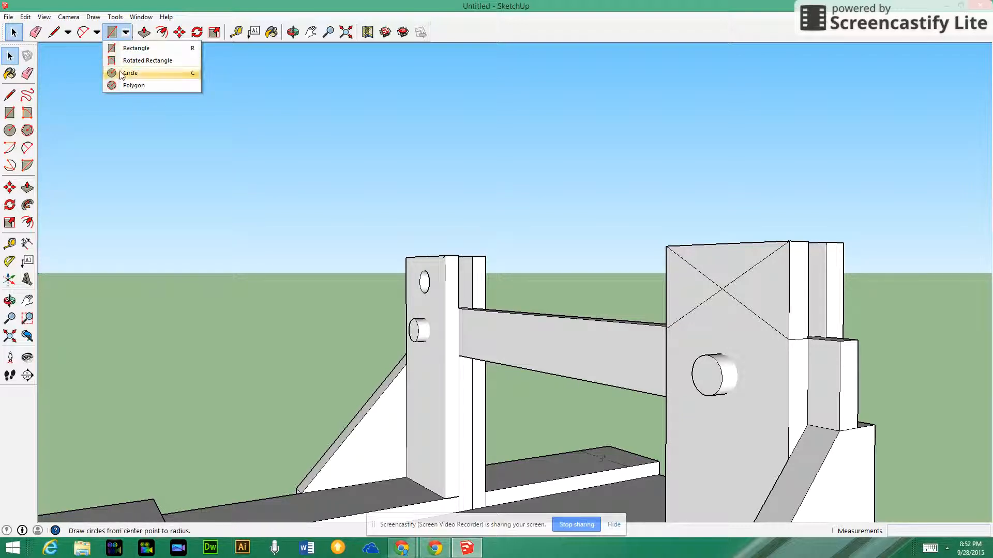
click(130, 72)
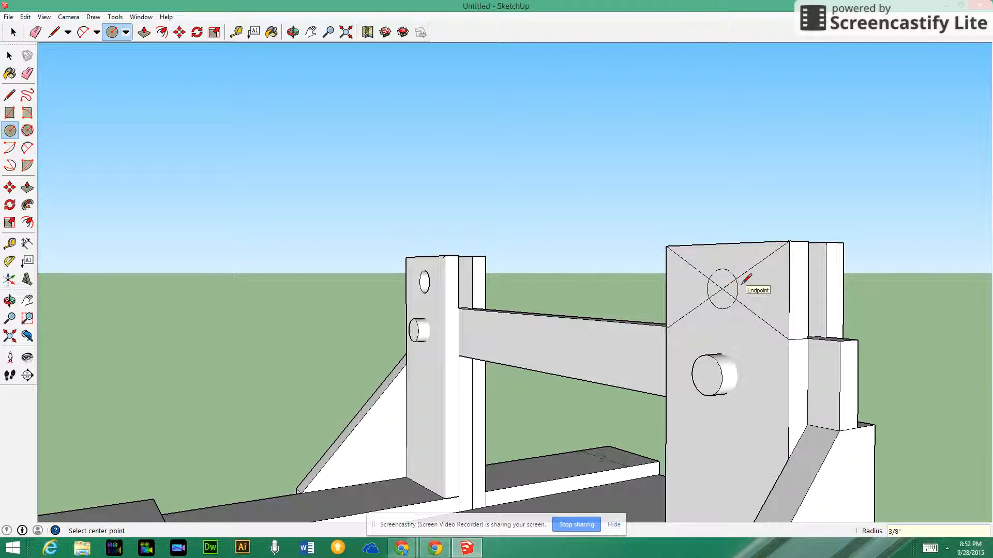
click(721, 290)
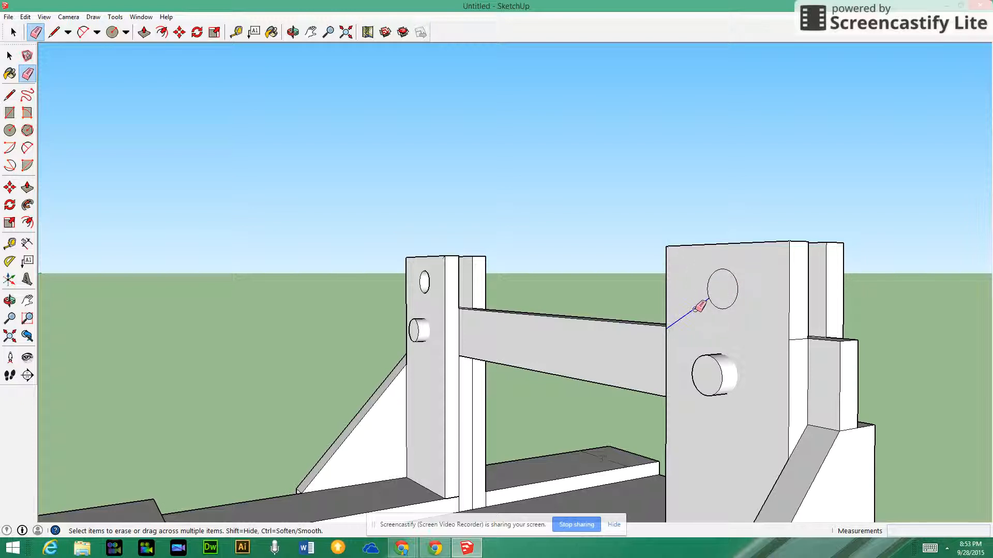
click(292, 32)
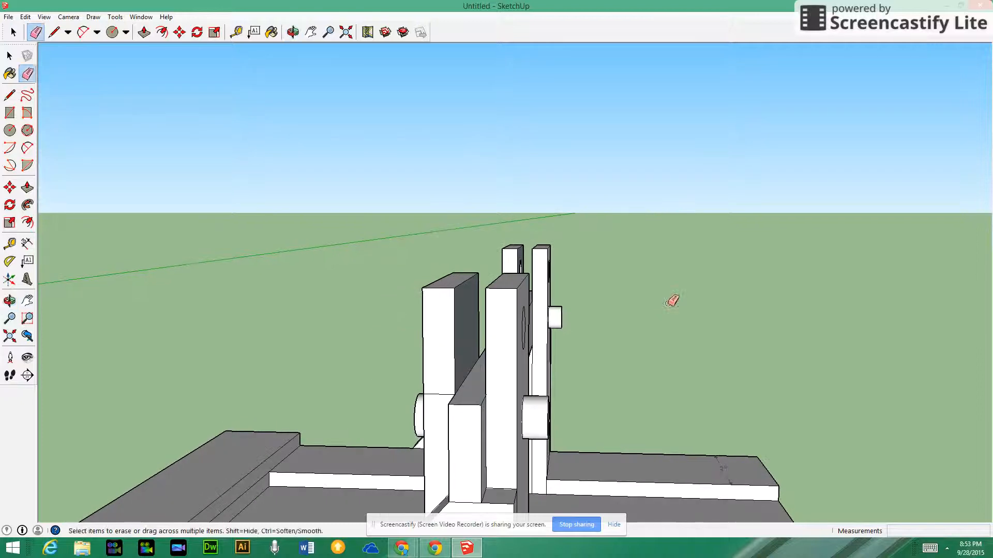
drag(671, 301, 567, 294)
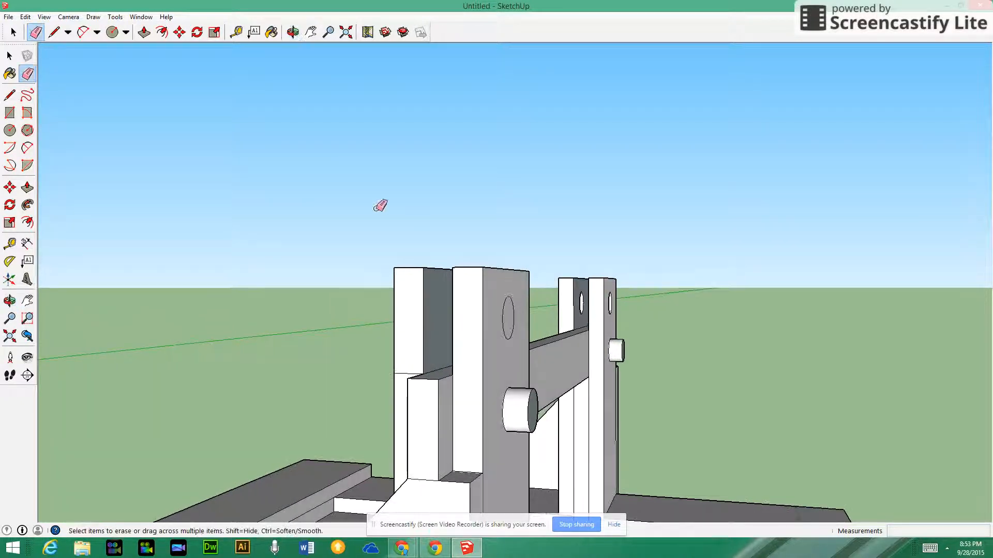
click(143, 31)
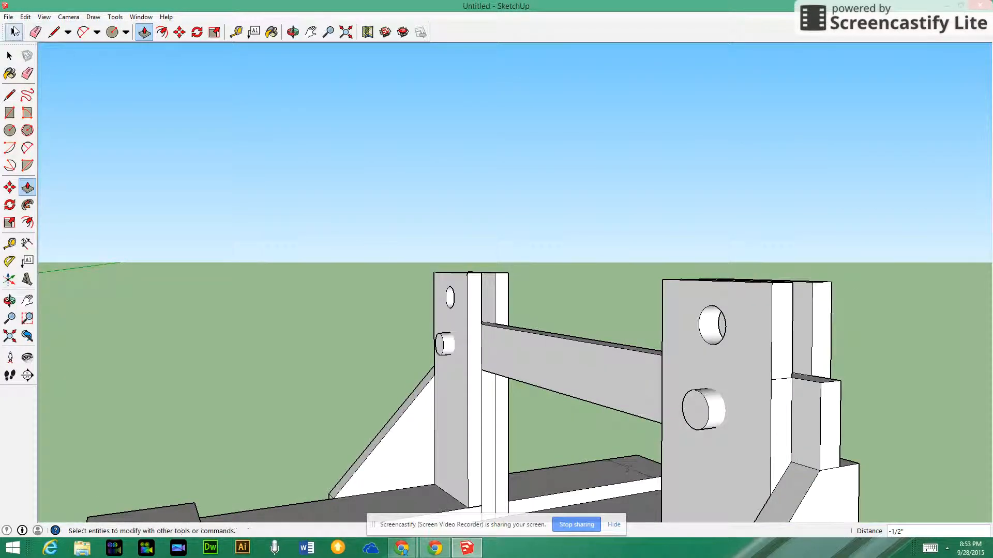
- Open the File menu over the catapult model
click(9, 16)
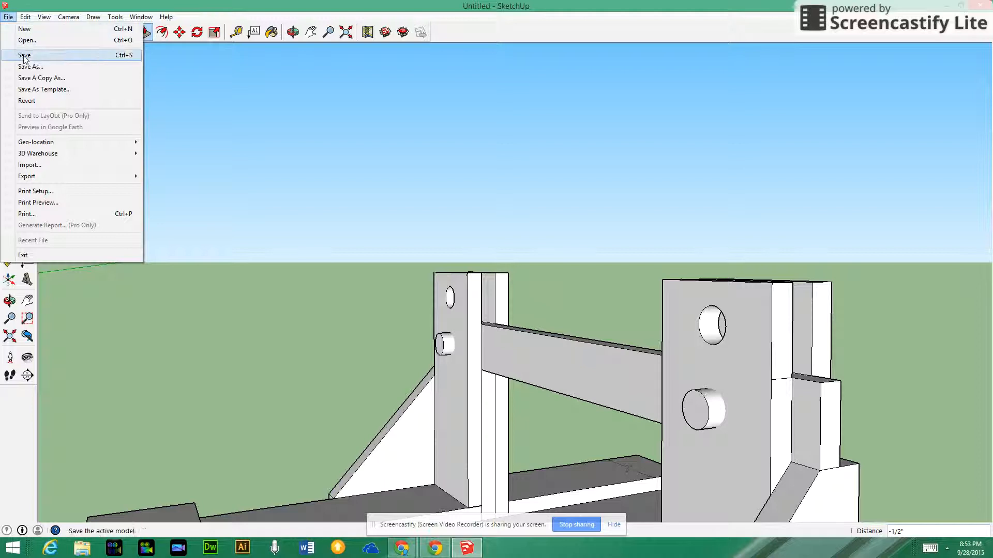
- Save the model to Documents under the name 'Catpult'
click(31, 67)
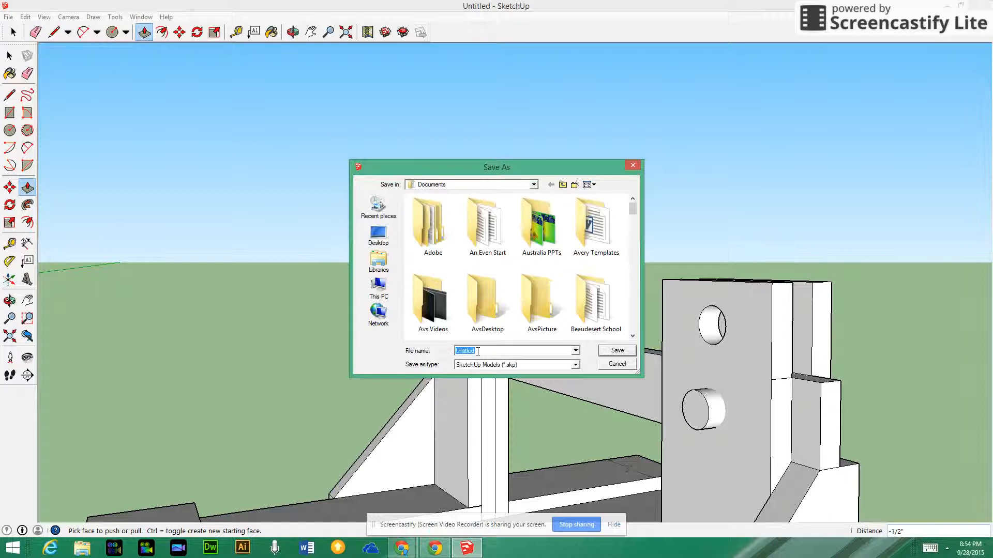
text(Cat,)
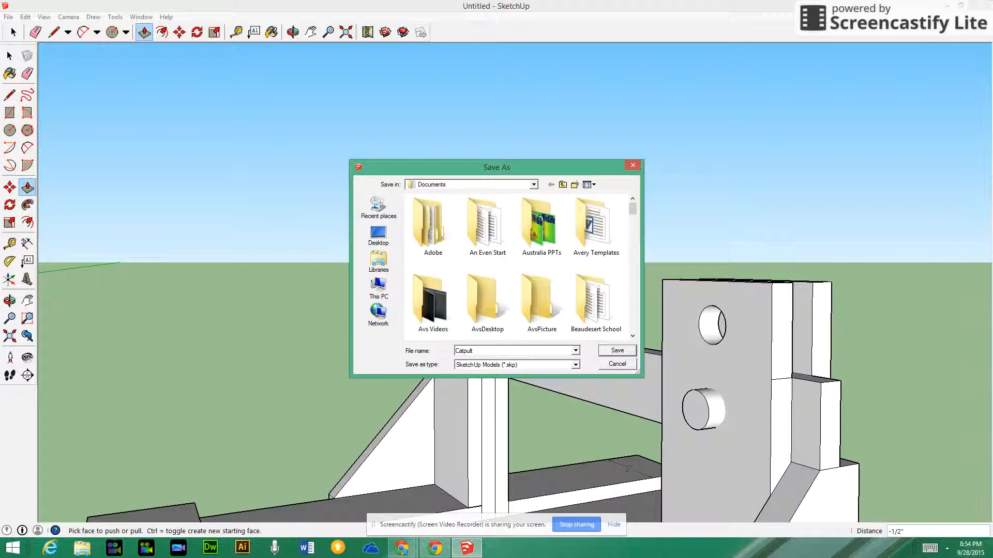
mouse_move(626, 288)
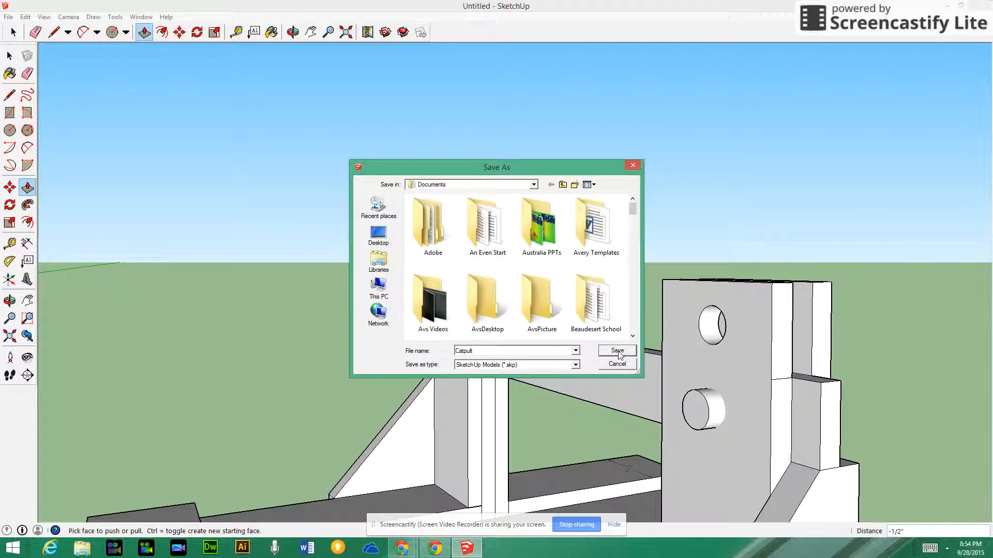
click(615, 350)
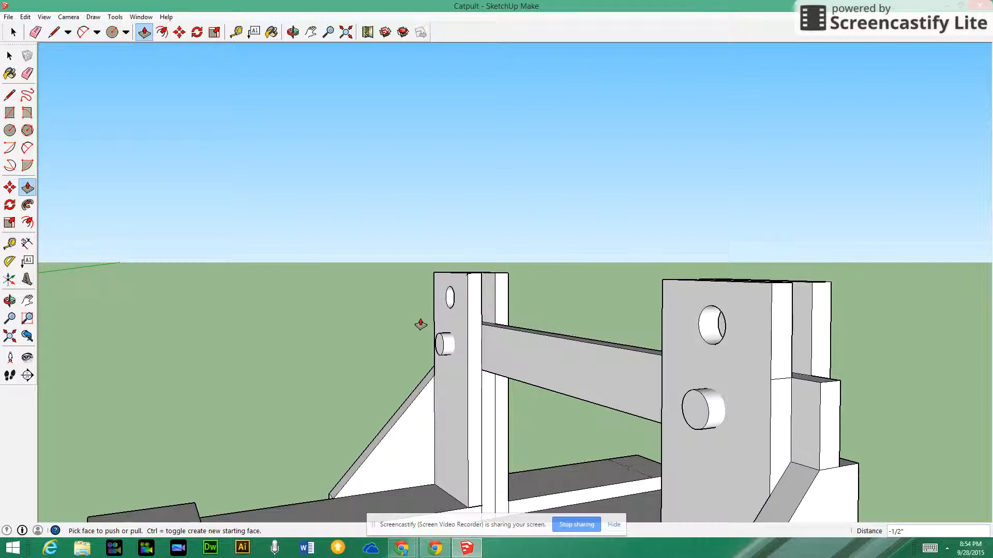
mouse_move(354, 321)
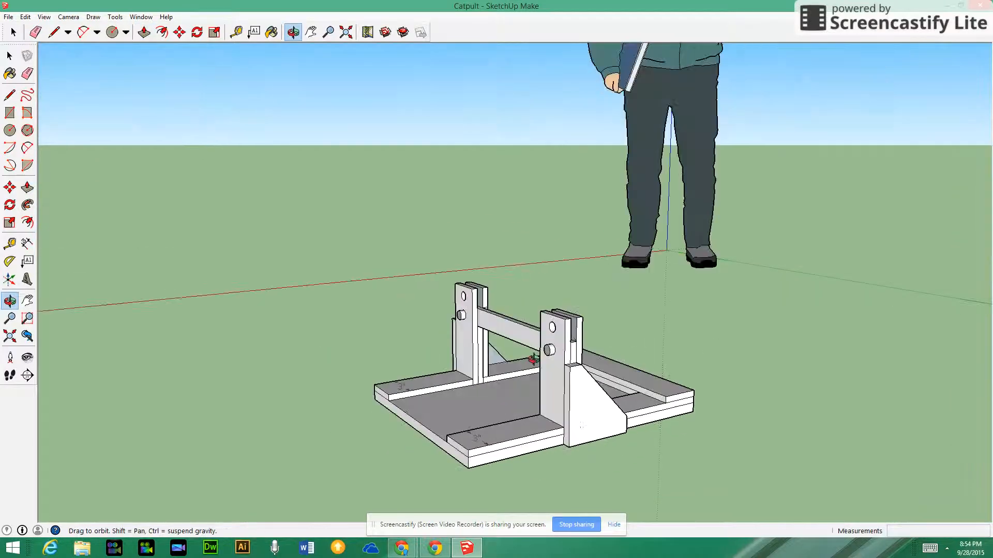
- Orbit out to see the whole catapult base beside the human figure
click(143, 32)
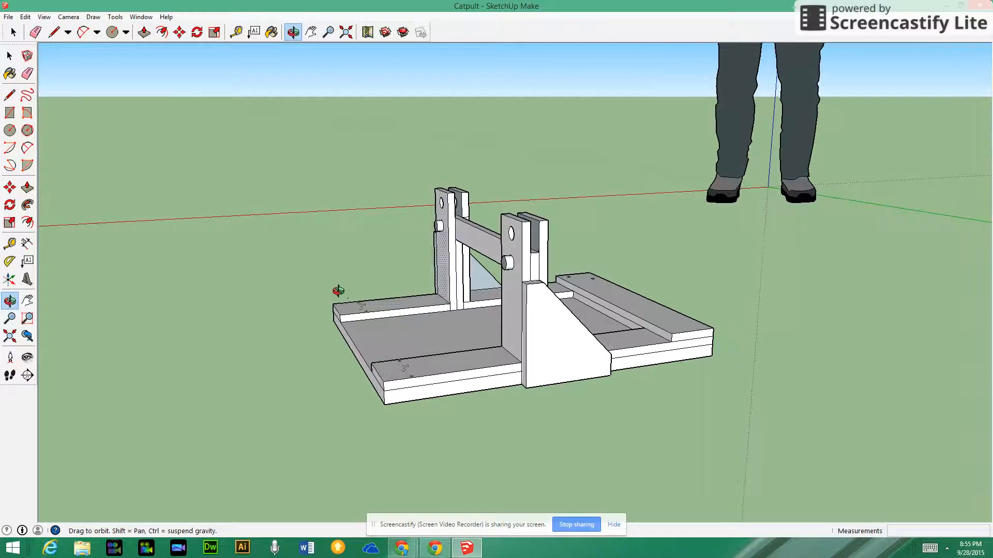
click(144, 31)
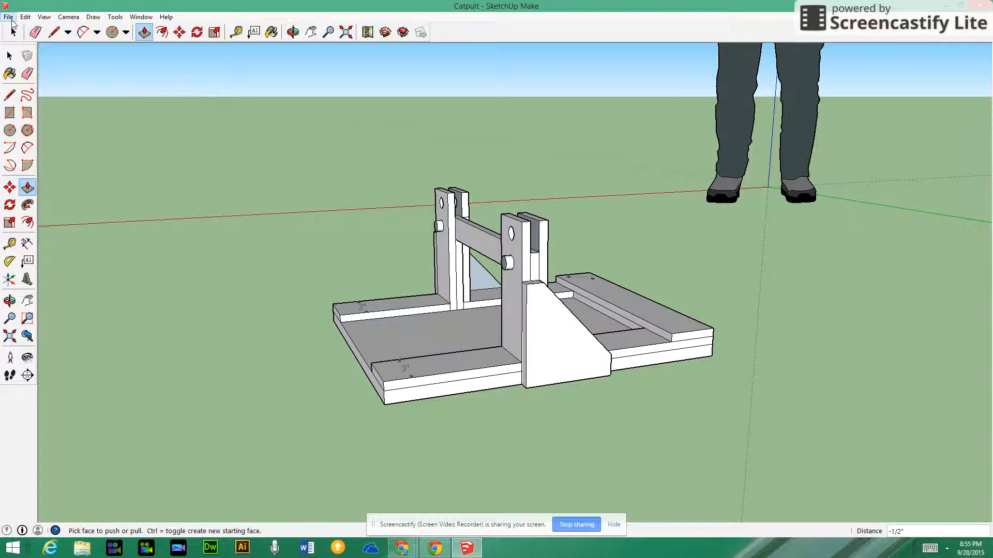
- Start a 2D graphic export, move its dialog aside, then cancel it
click(8, 17)
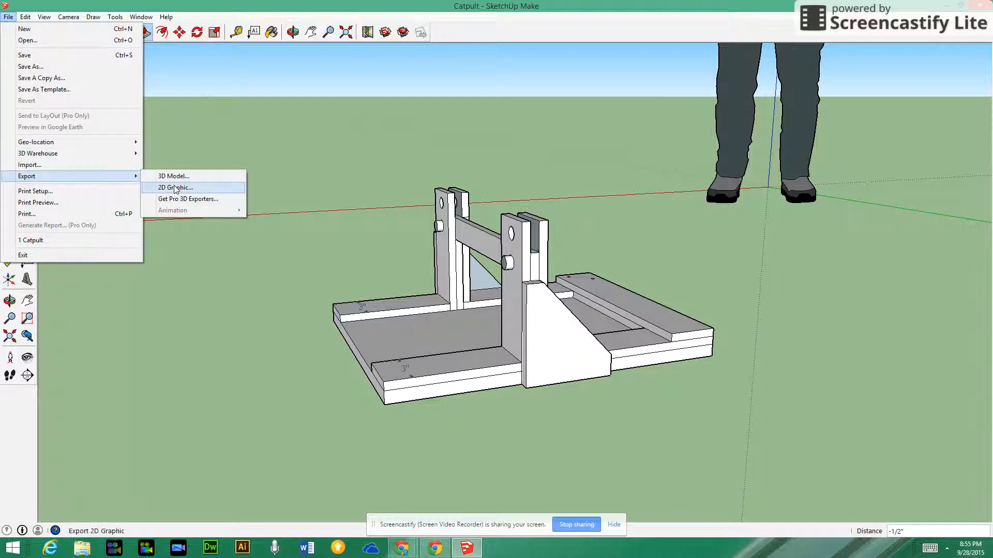
click(175, 187)
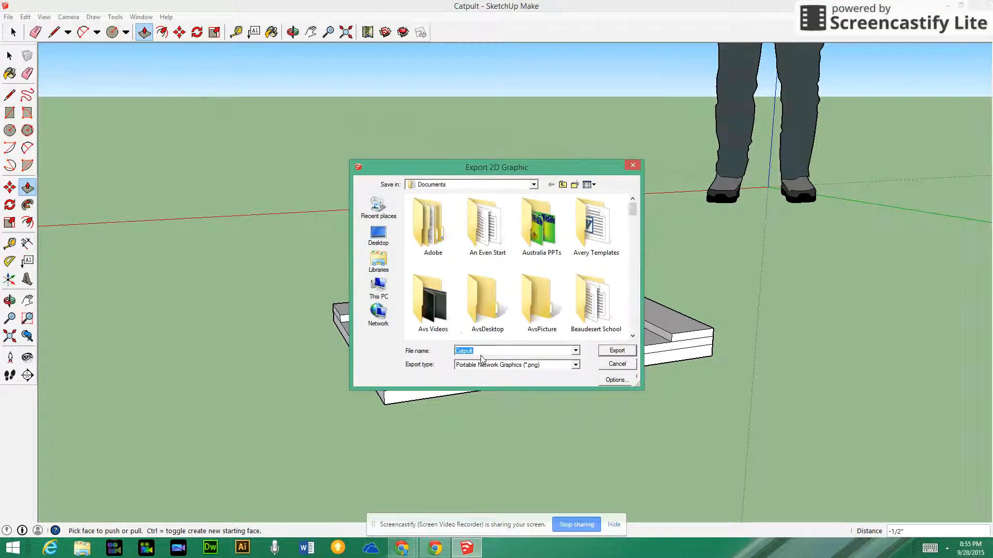
click(595, 301)
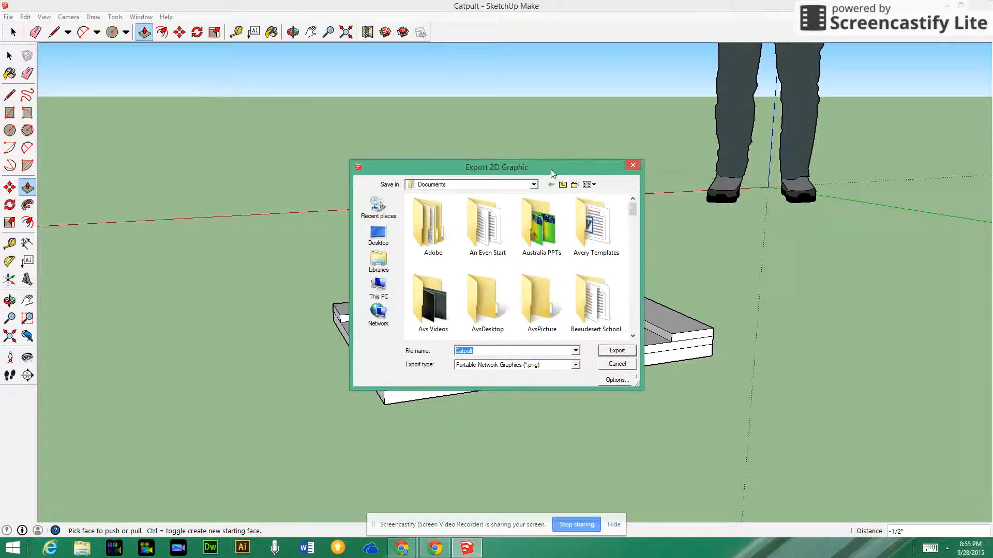
drag(496, 167, 223, 162)
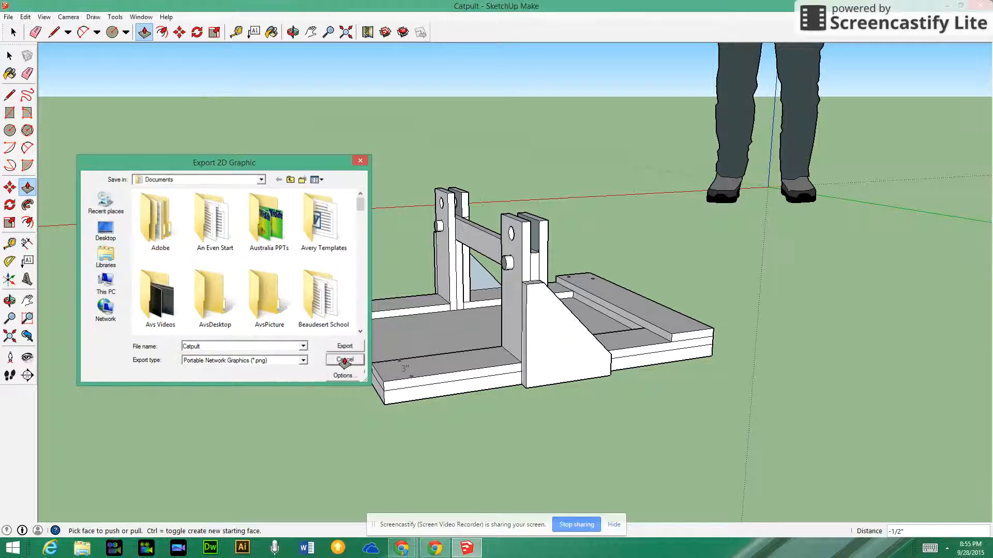
click(345, 360)
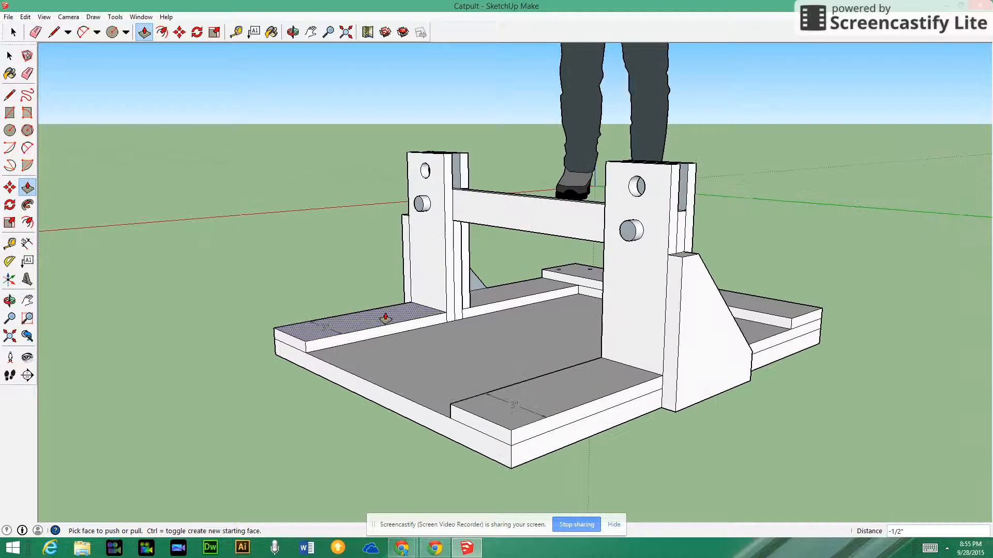
mouse_move(425, 317)
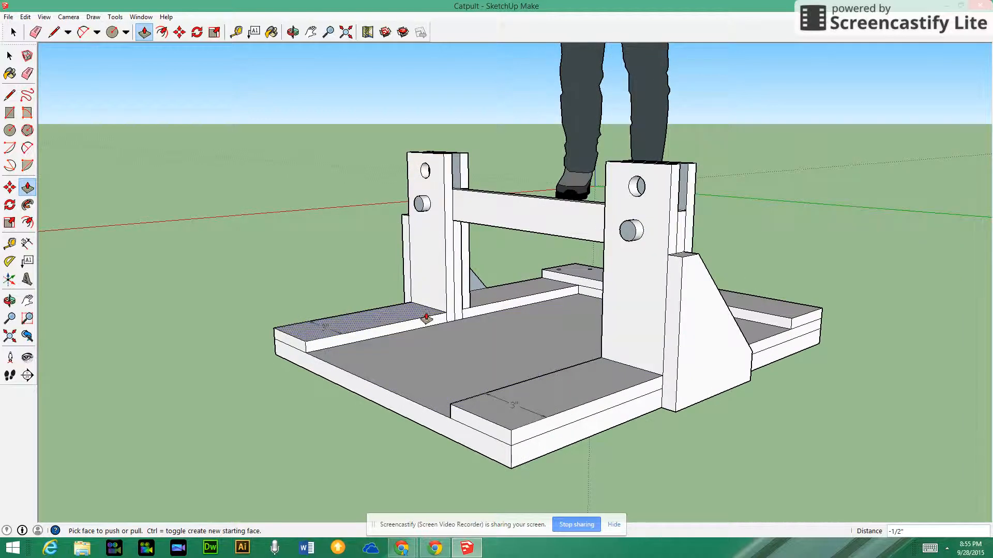
click(8, 17)
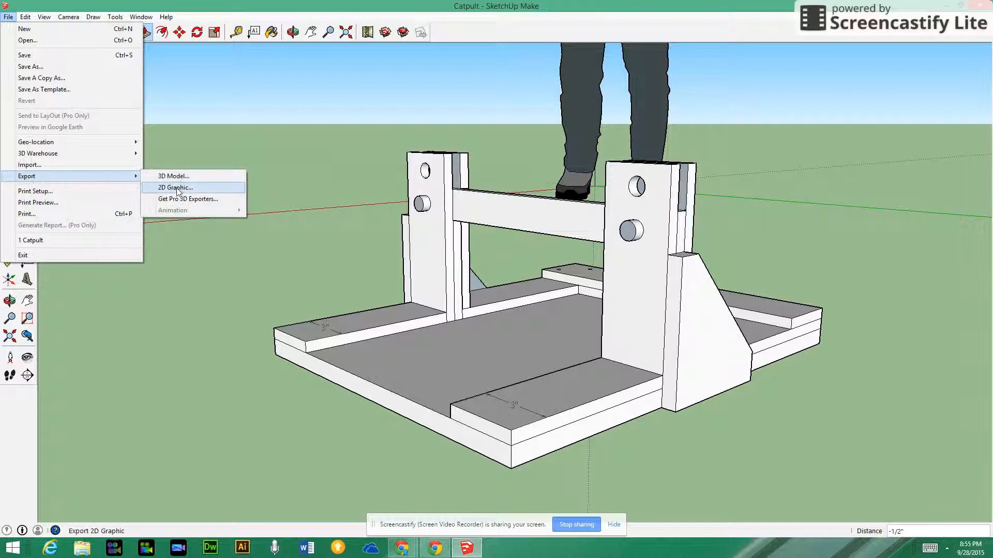
- Export the close-up base view as a PNG named 'Catpult Base'
click(175, 187)
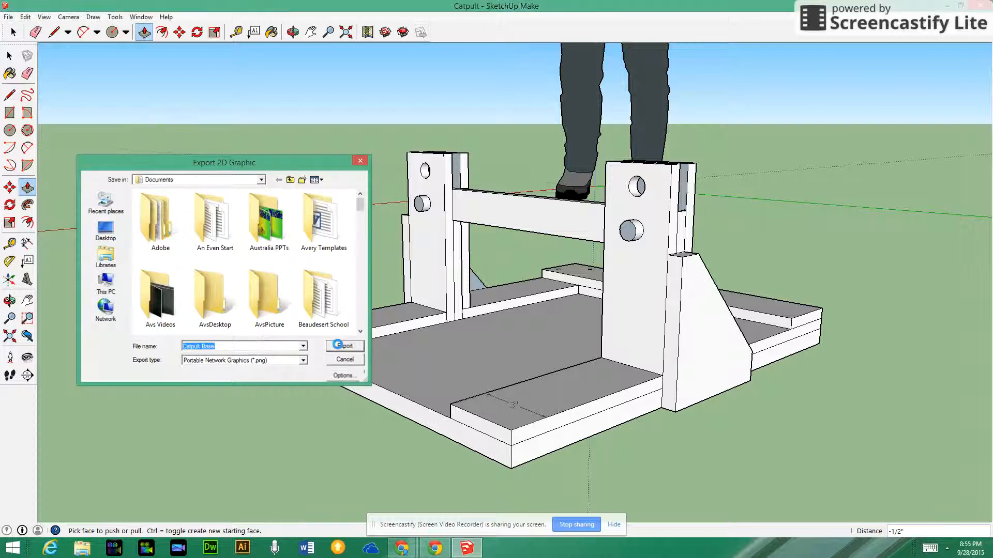
click(343, 345)
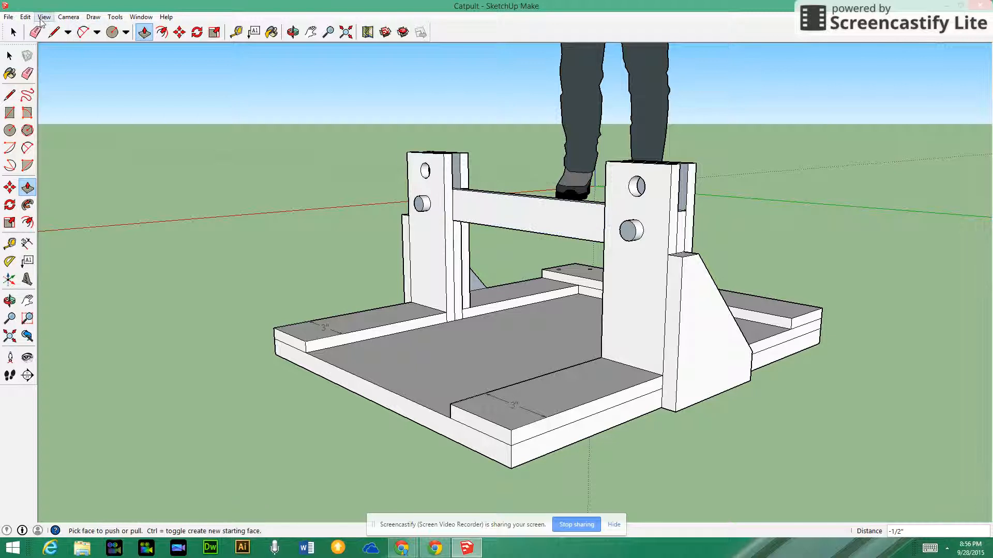
- Add a scene for the current view, orbit to a low front view, and add another
click(45, 16)
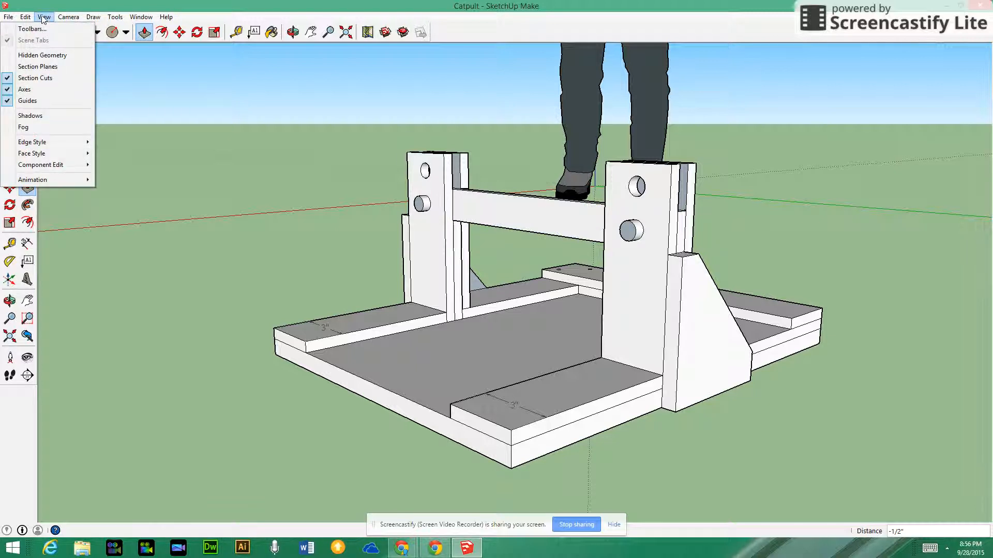
mouse_move(40, 164)
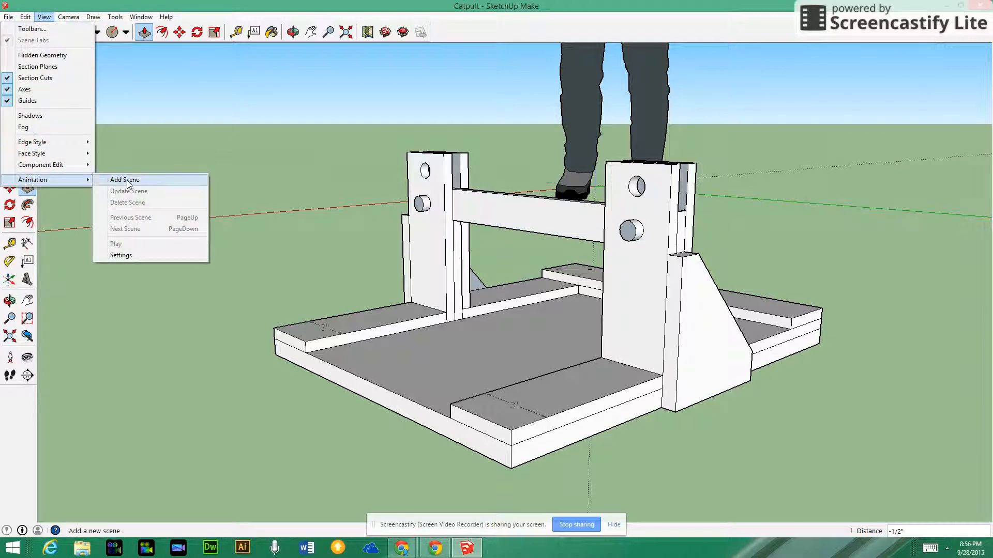
click(124, 179)
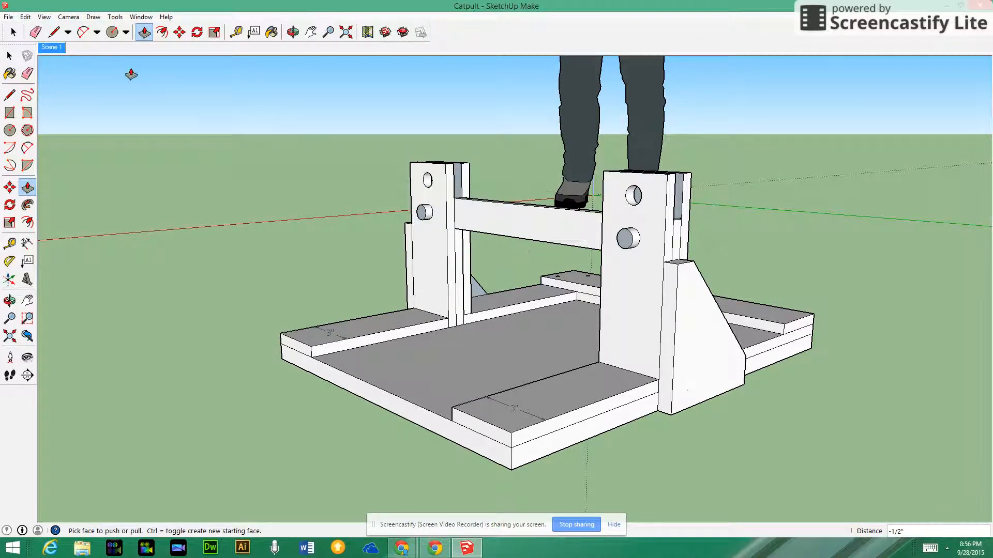
mouse_move(334, 178)
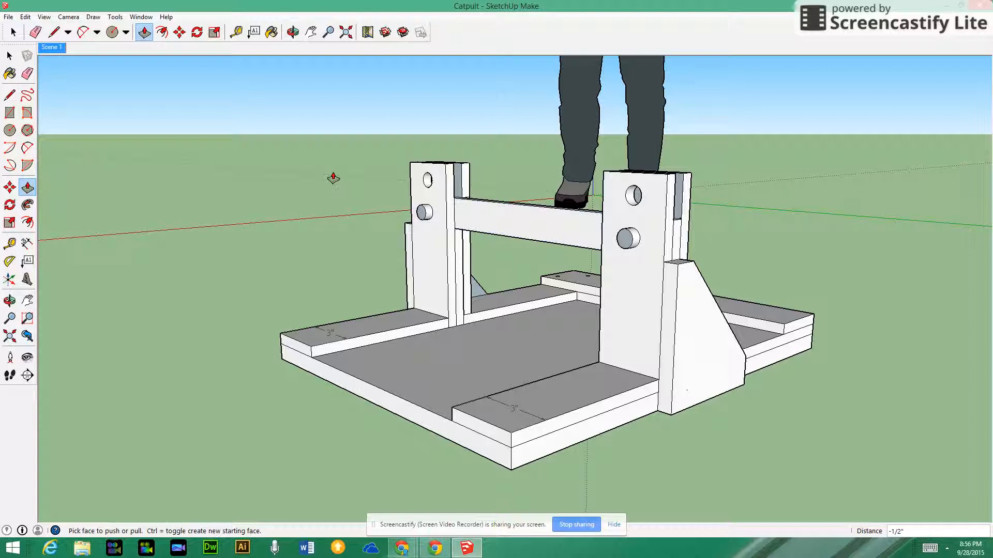
click(292, 32)
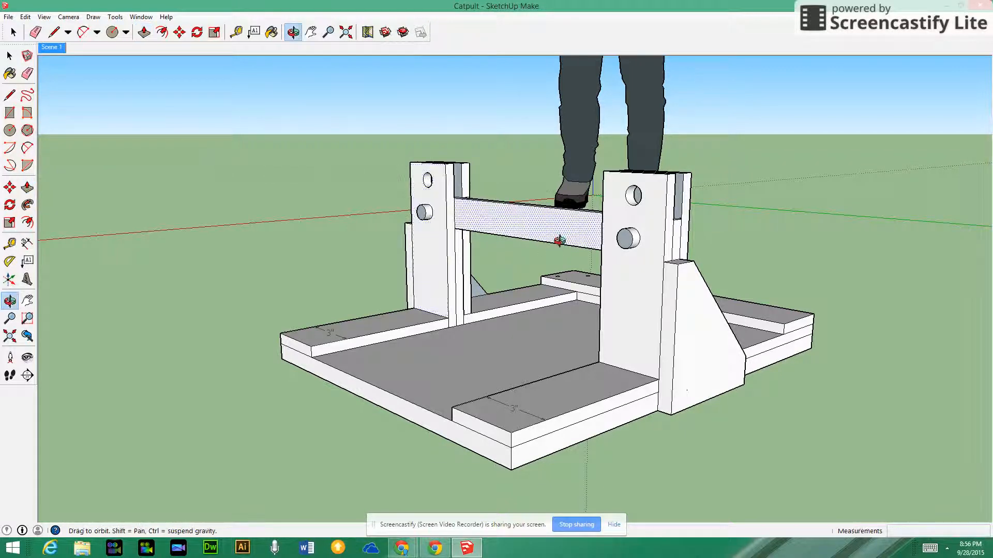
drag(558, 241, 217, 209)
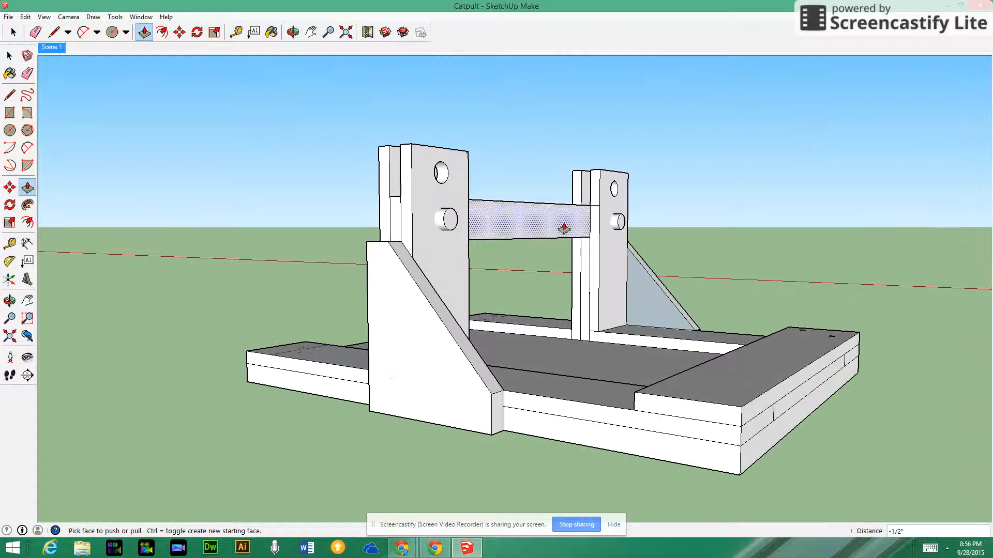
click(44, 17)
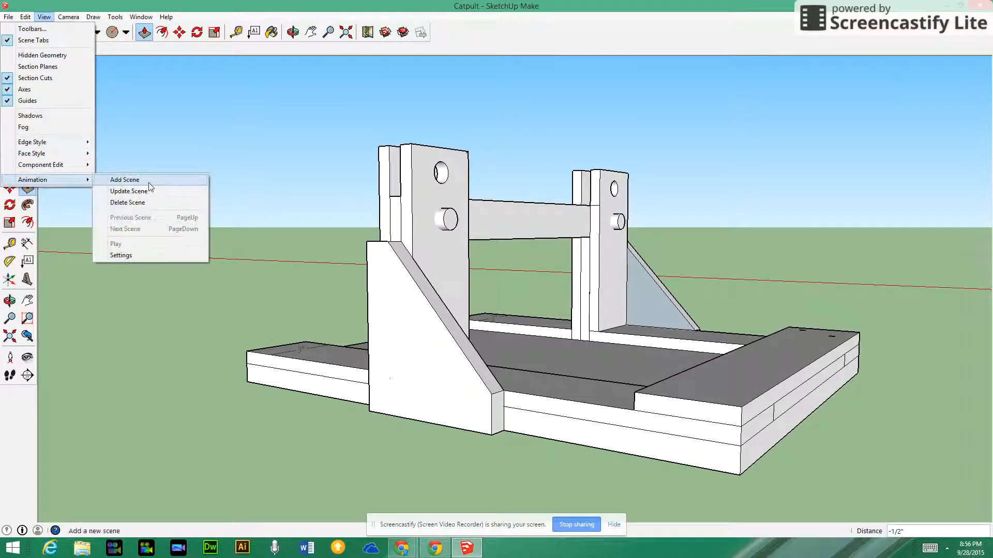
click(124, 180)
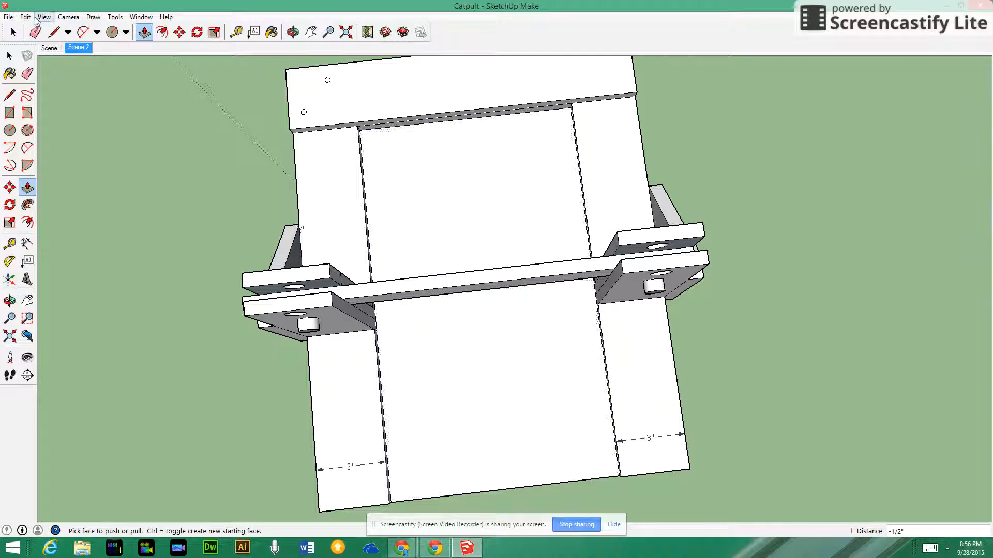
- Add a third scene capturing the overhead view of the base
click(43, 17)
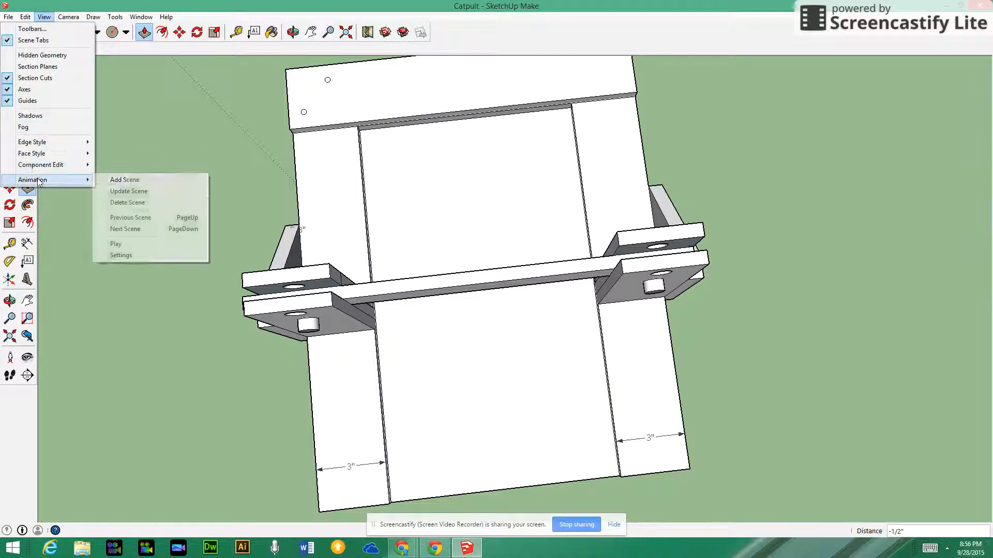
mouse_move(124, 180)
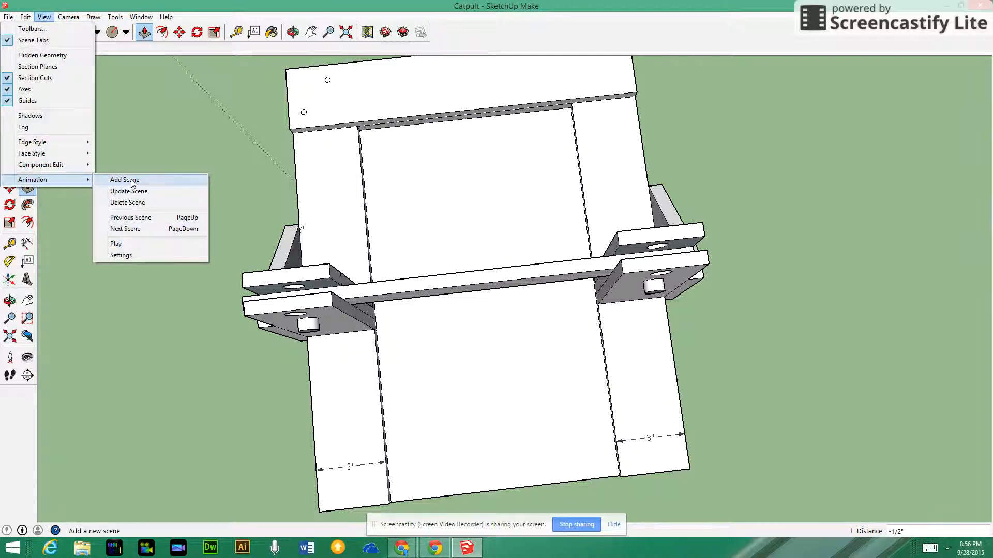
click(124, 180)
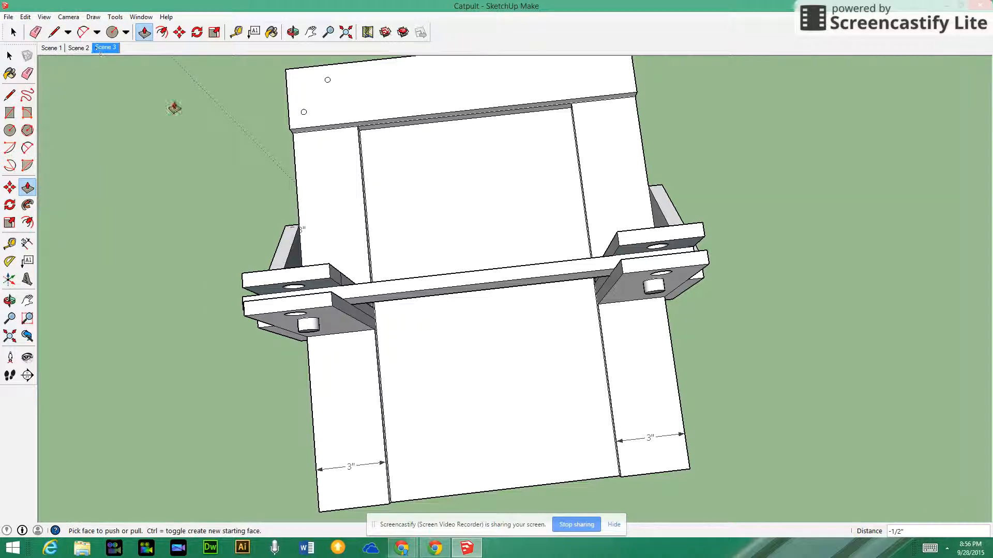
click(44, 17)
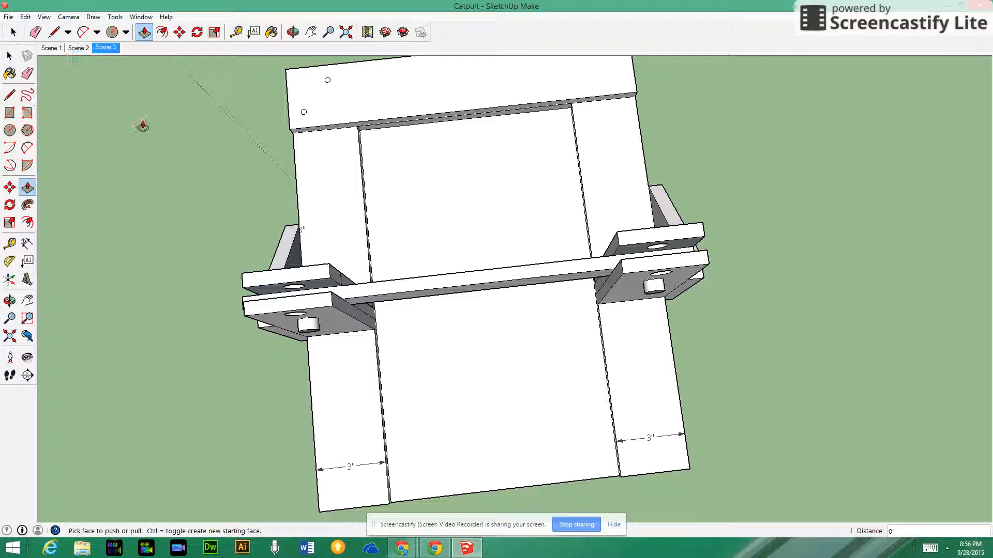
- Preview Scenes 1, 2 and 3 in turn, then return to Scene 1
click(50, 48)
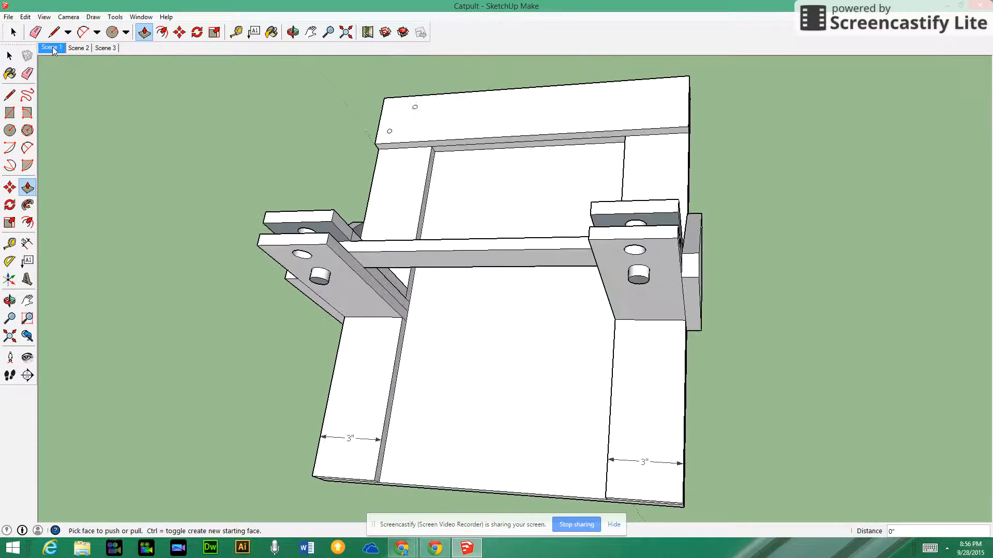
click(77, 48)
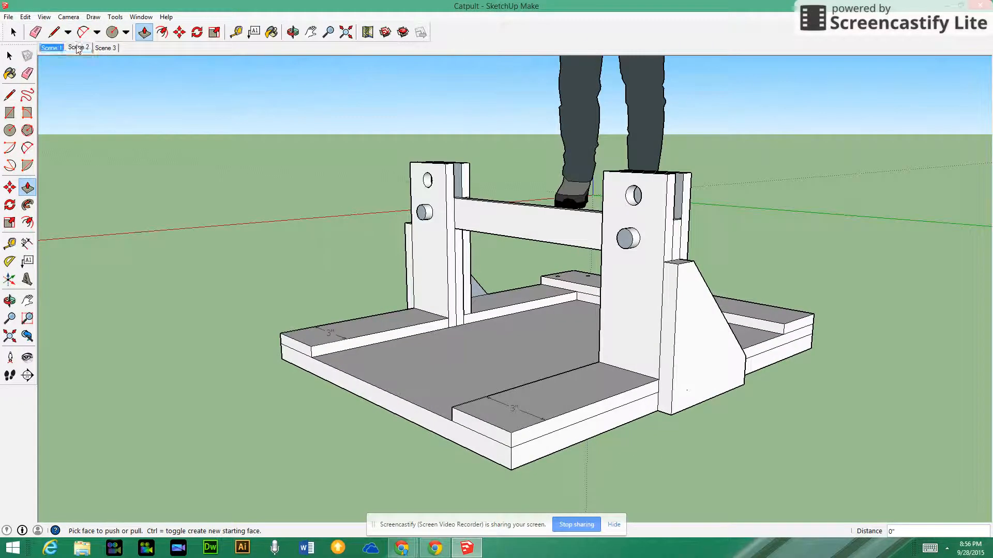
click(78, 47)
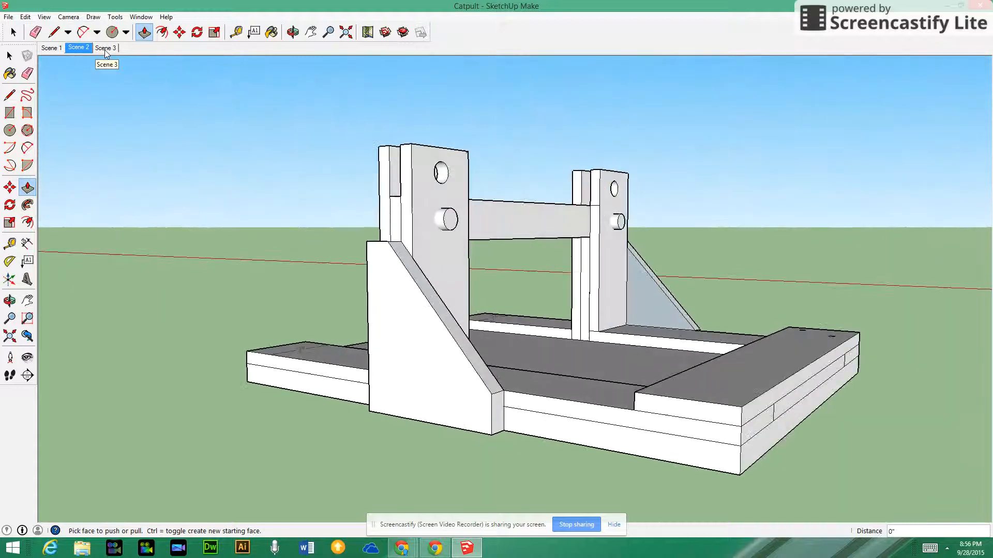
click(104, 47)
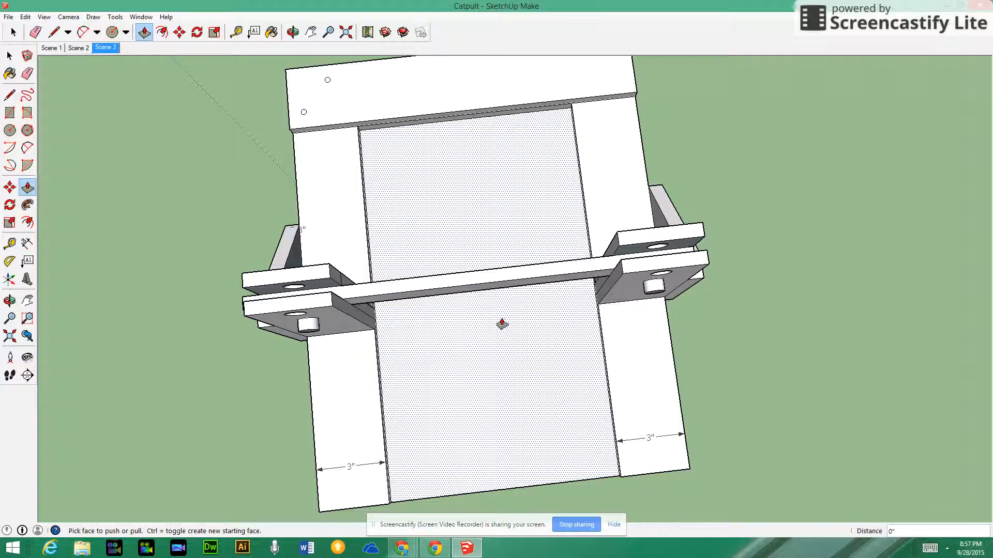
mouse_move(459, 329)
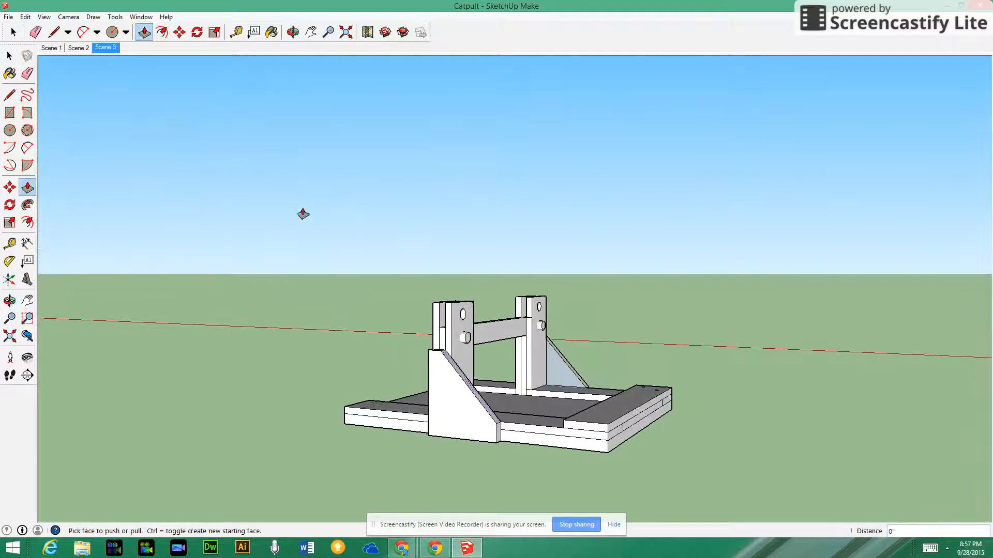
click(78, 48)
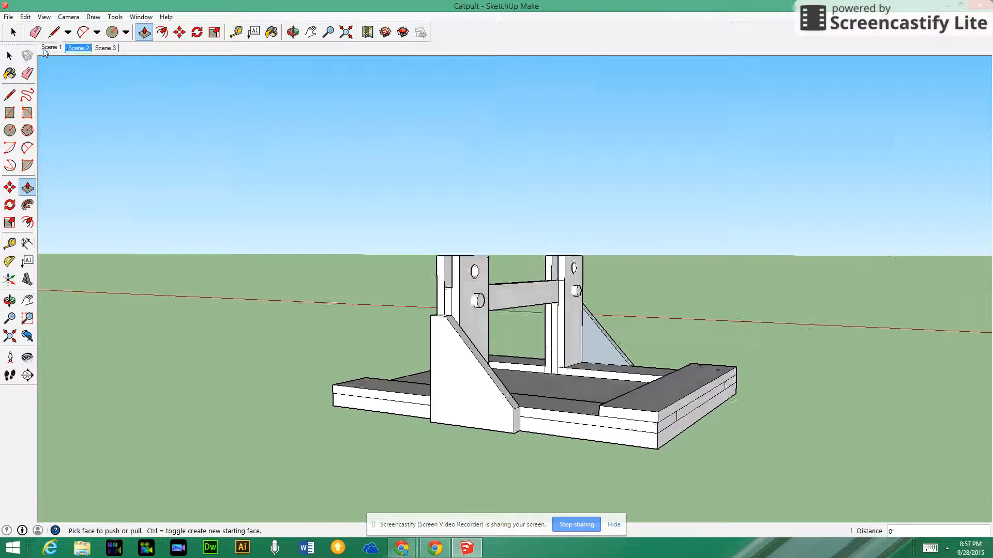
click(51, 47)
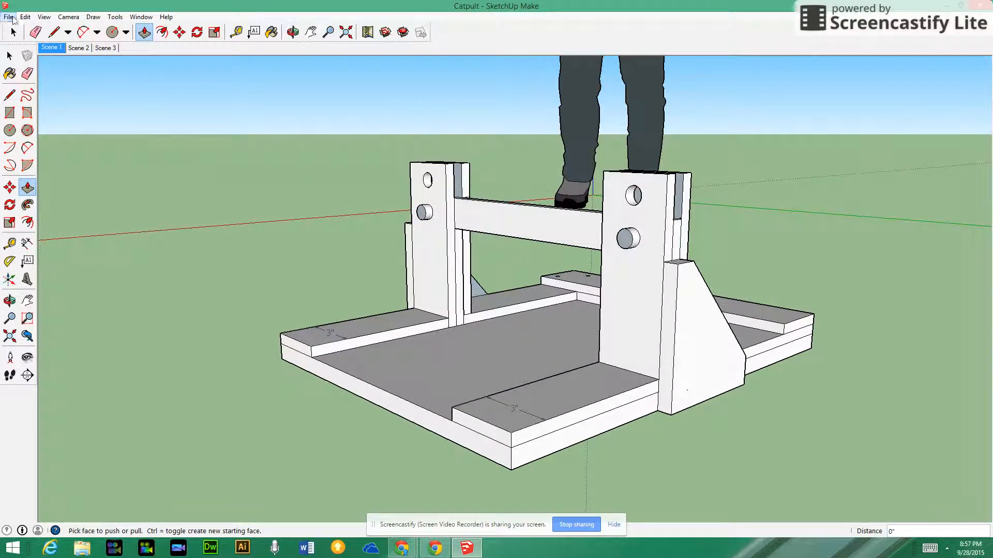
- Export the three-scene animation as an H.264 MP4 named 'Catpult Video' in Documents
click(9, 17)
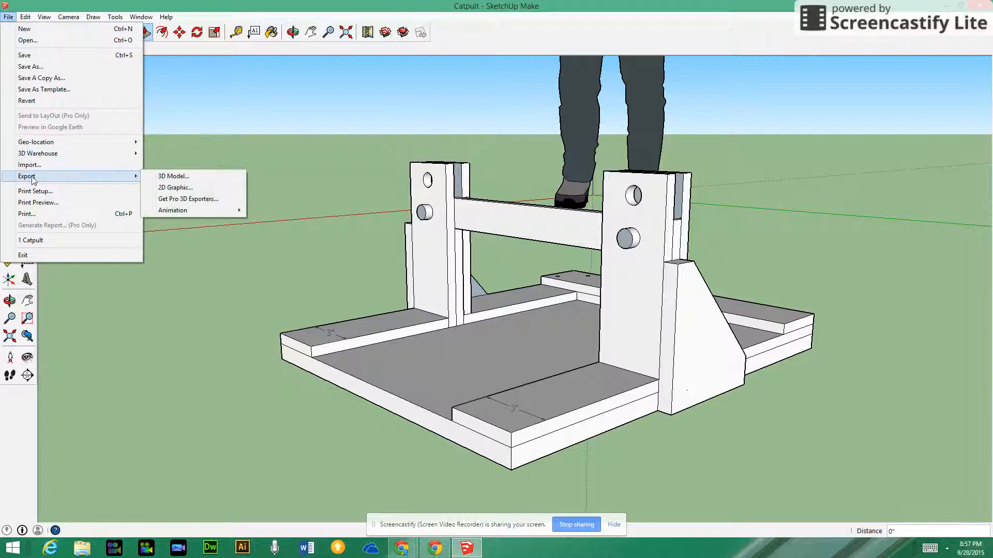
mouse_move(172, 210)
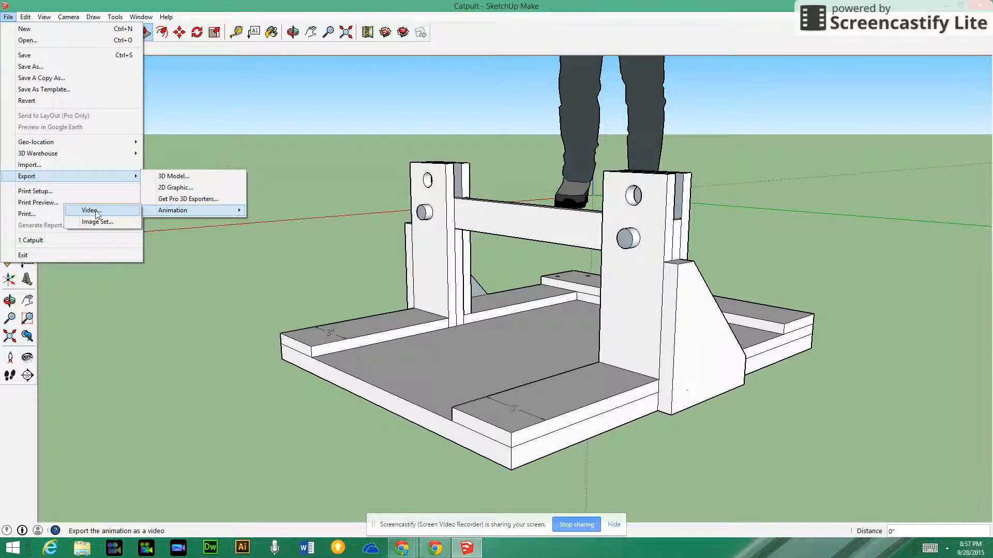
click(91, 210)
text(Catpult Video)
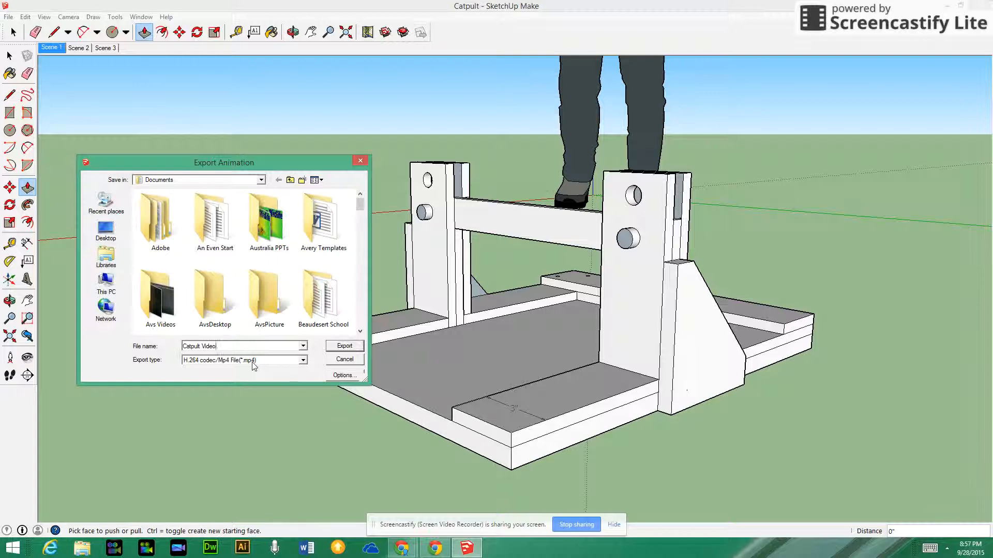
mouse_move(319, 355)
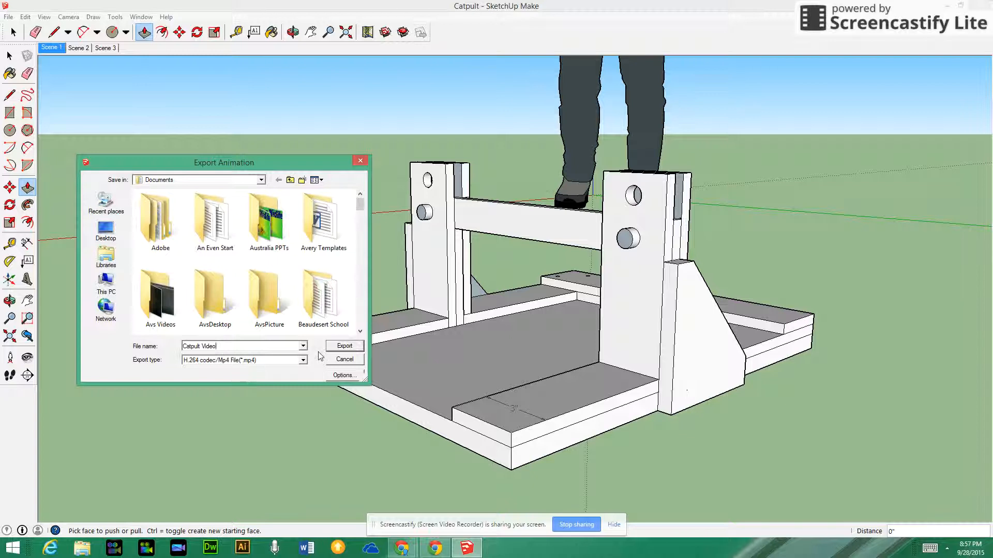
click(344, 346)
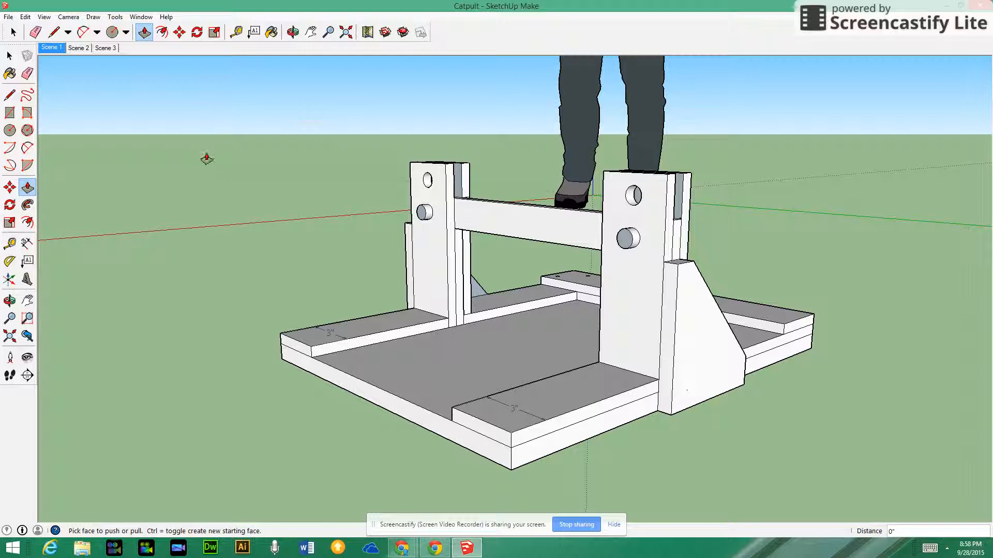
mouse_move(140, 140)
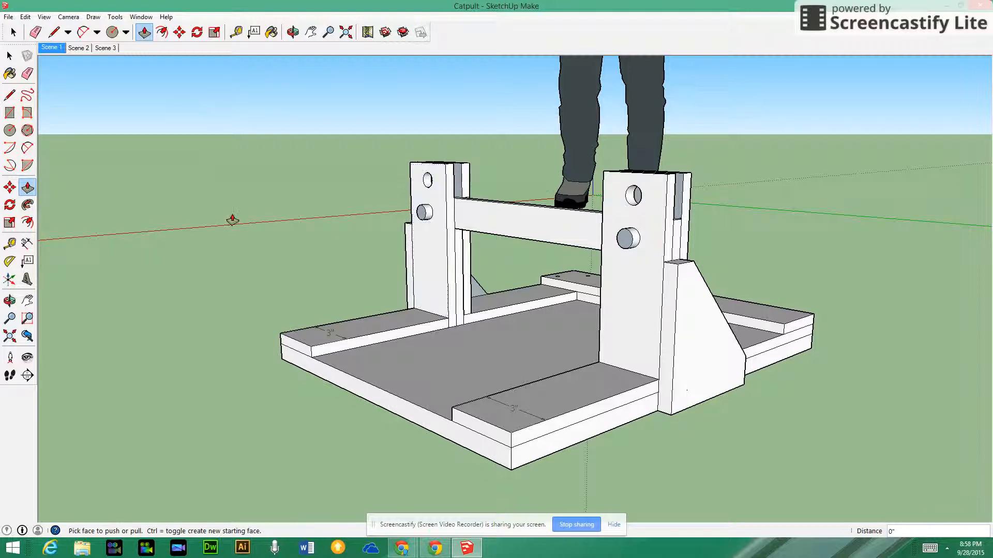
mouse_move(268, 204)
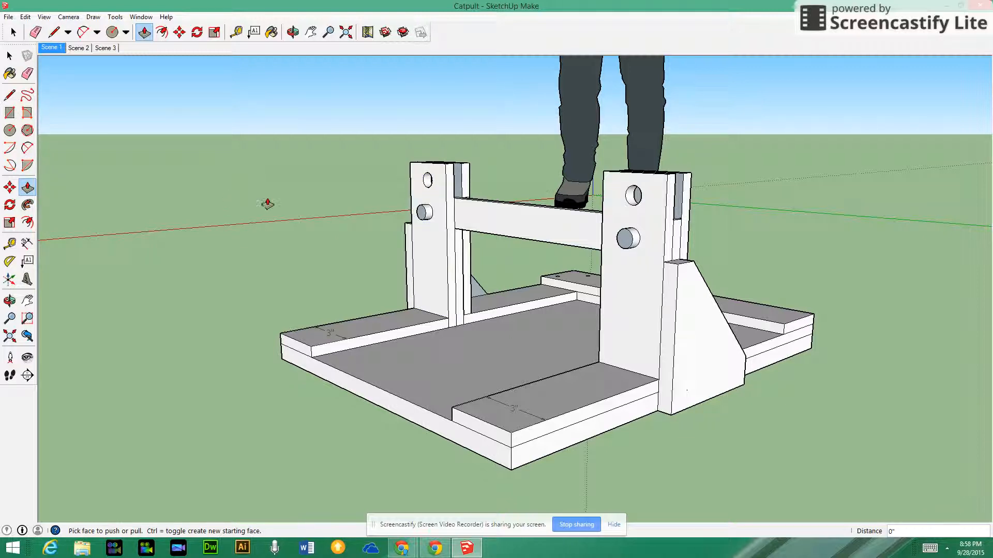
mouse_move(277, 205)
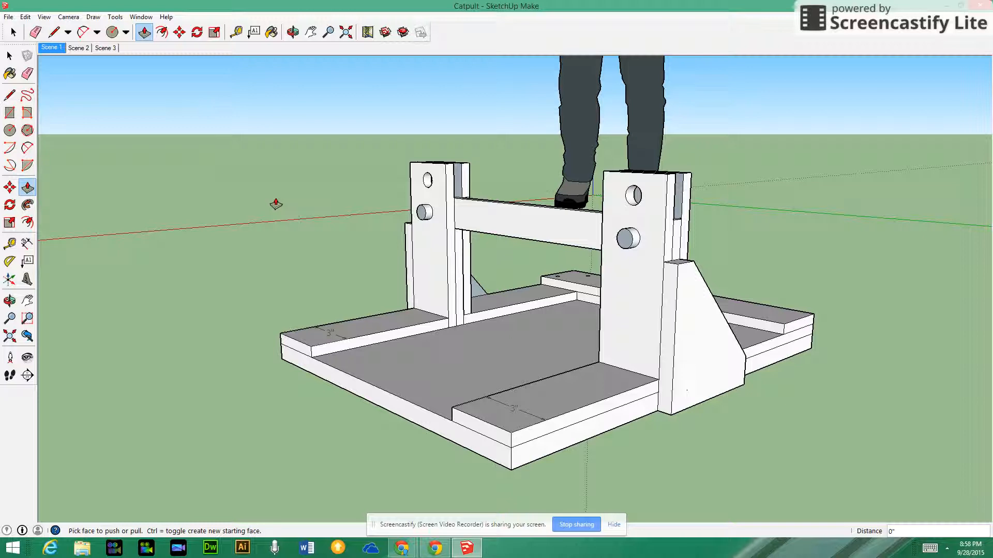
mouse_move(247, 180)
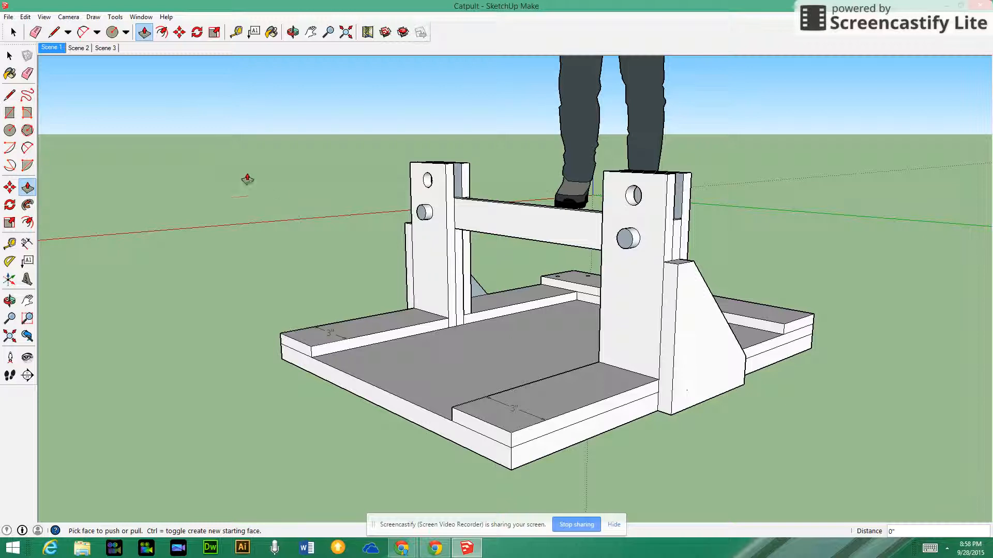